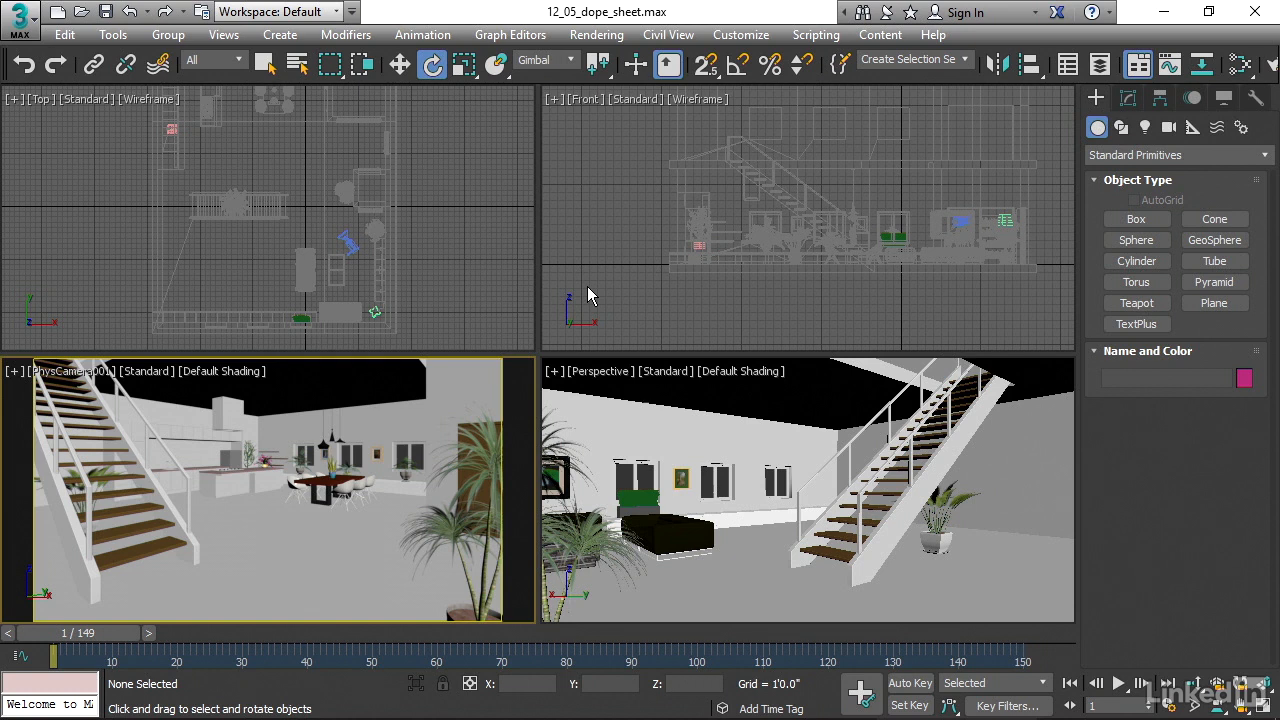
pyautogui.moveTo(390, 264)
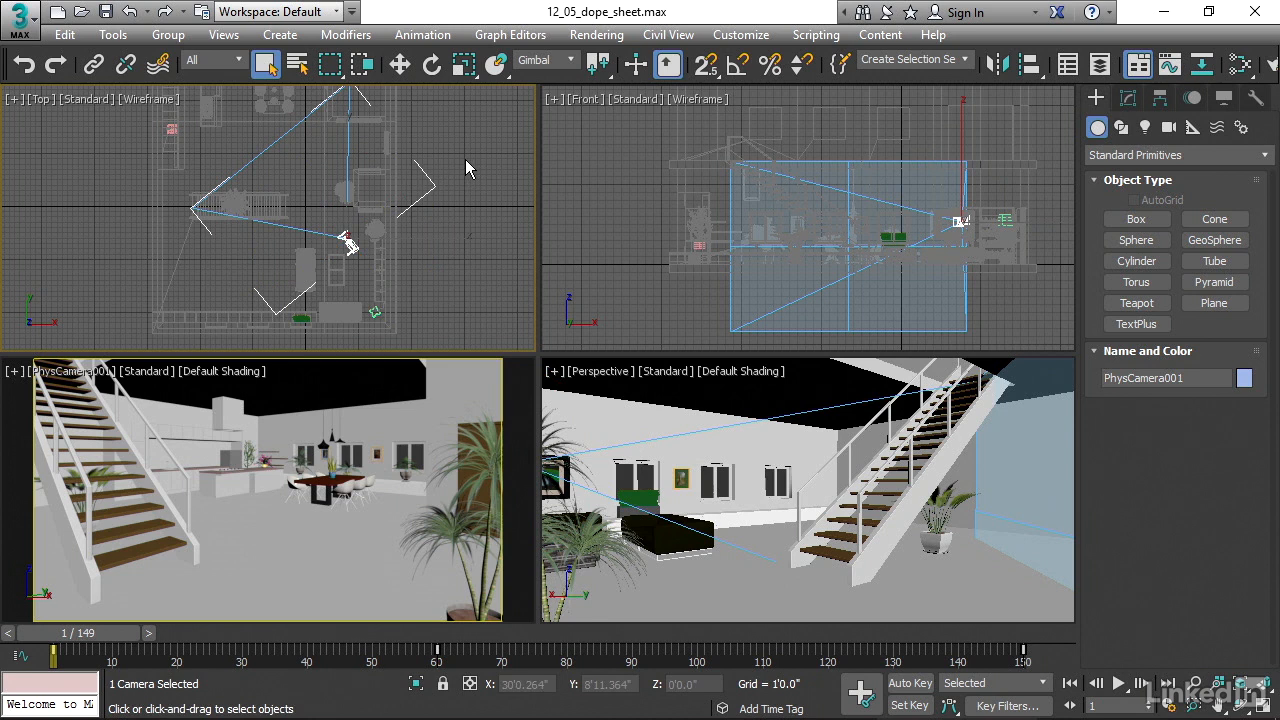
pyautogui.moveTo(490, 124)
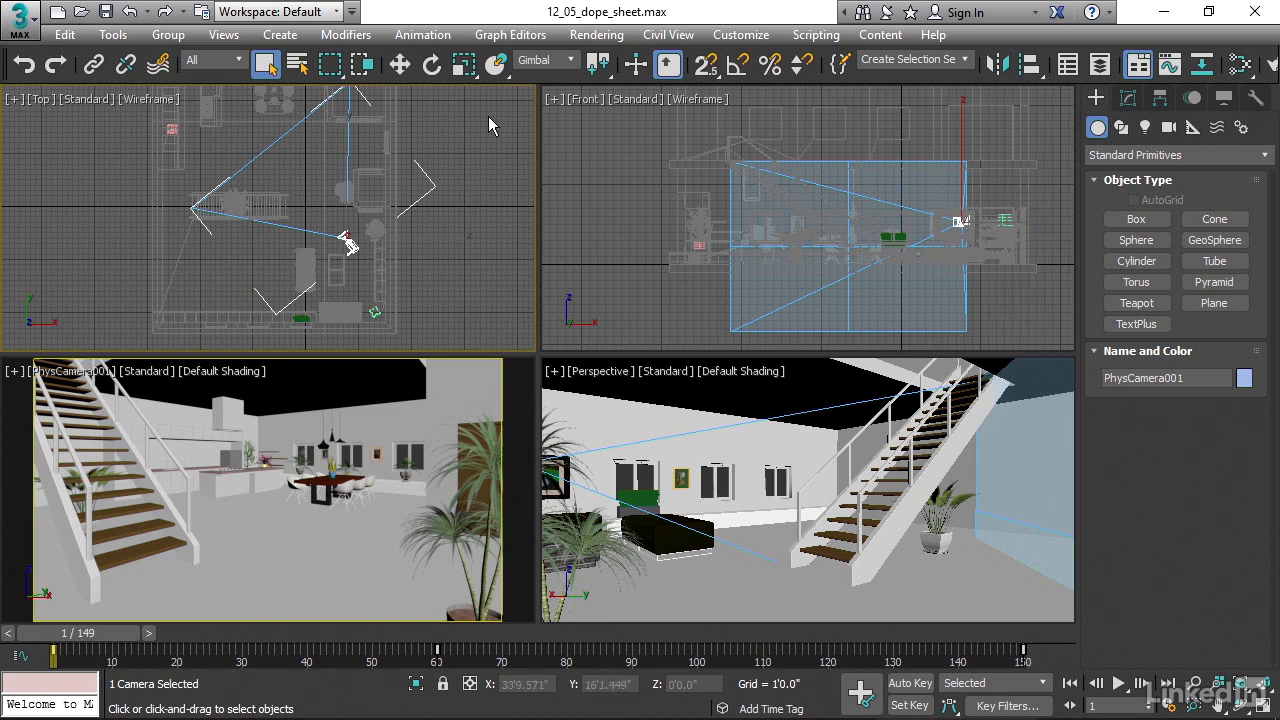
# Step: Launch Track View - Dope Sheet from the Graph Editors menu, listing PhysCamera001
pyautogui.click(510, 34)
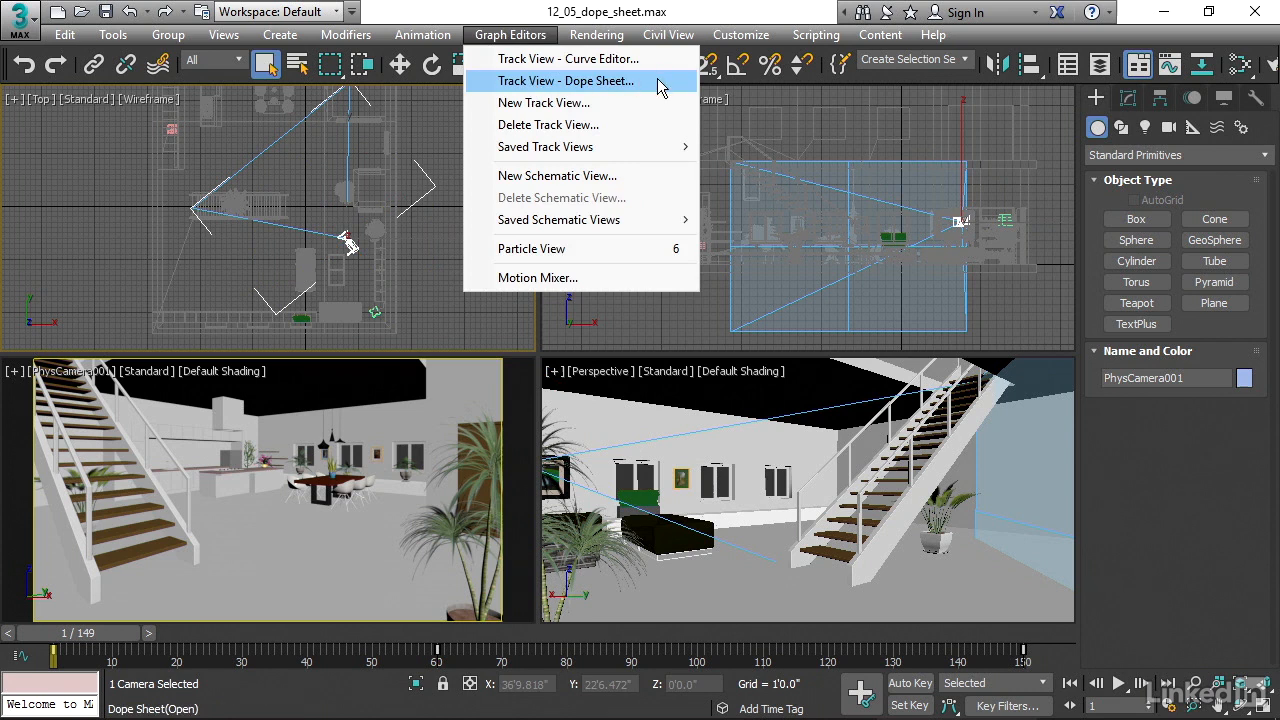
pyautogui.click(566, 80)
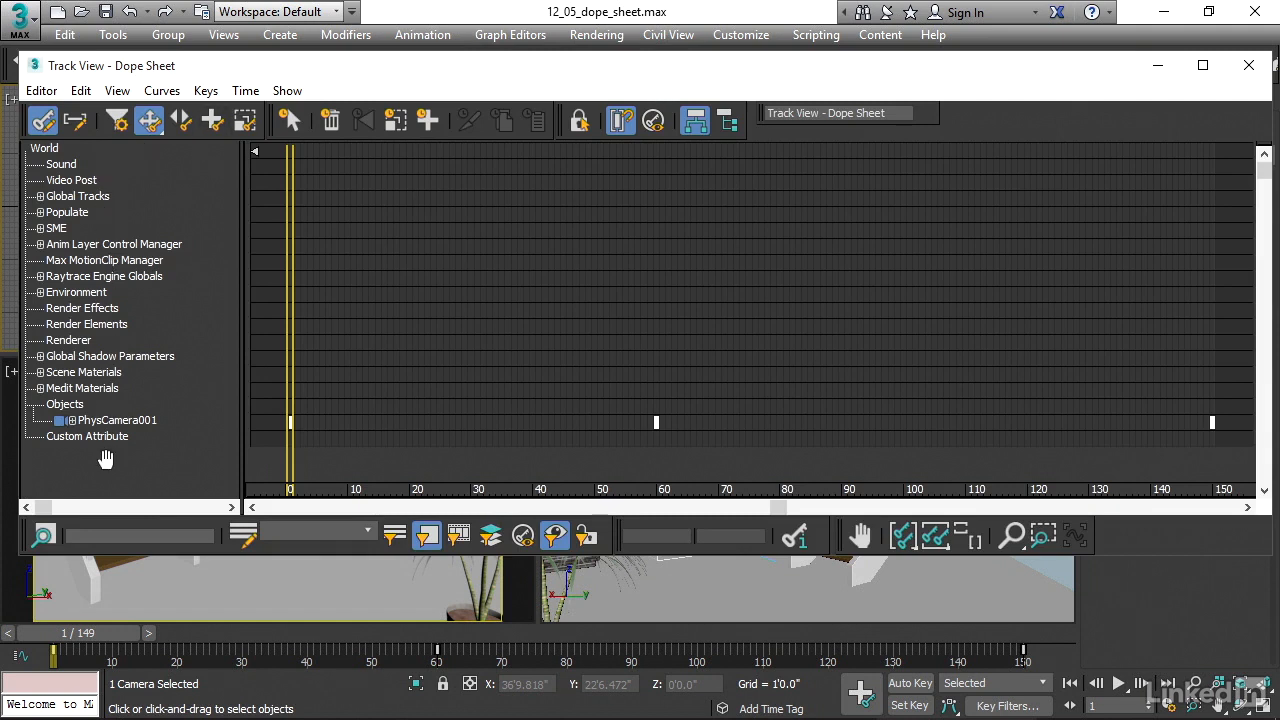
pyautogui.moveTo(70, 432)
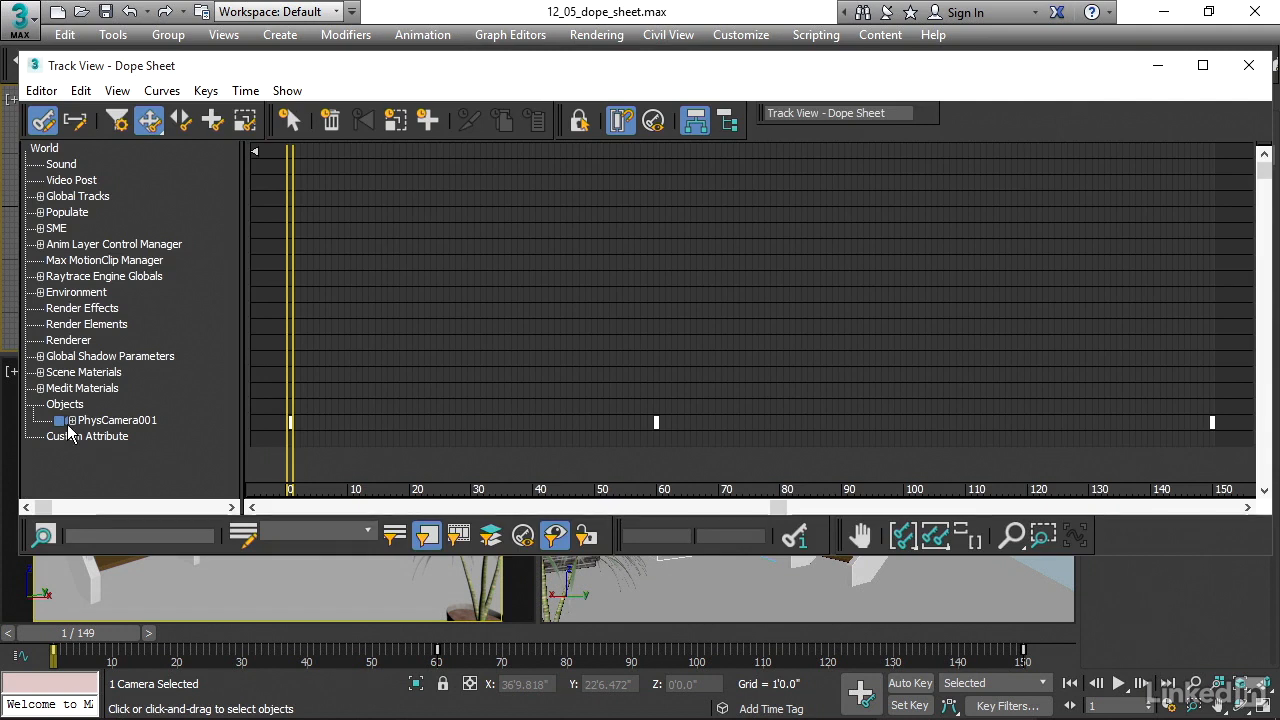
pyautogui.moveTo(164, 424)
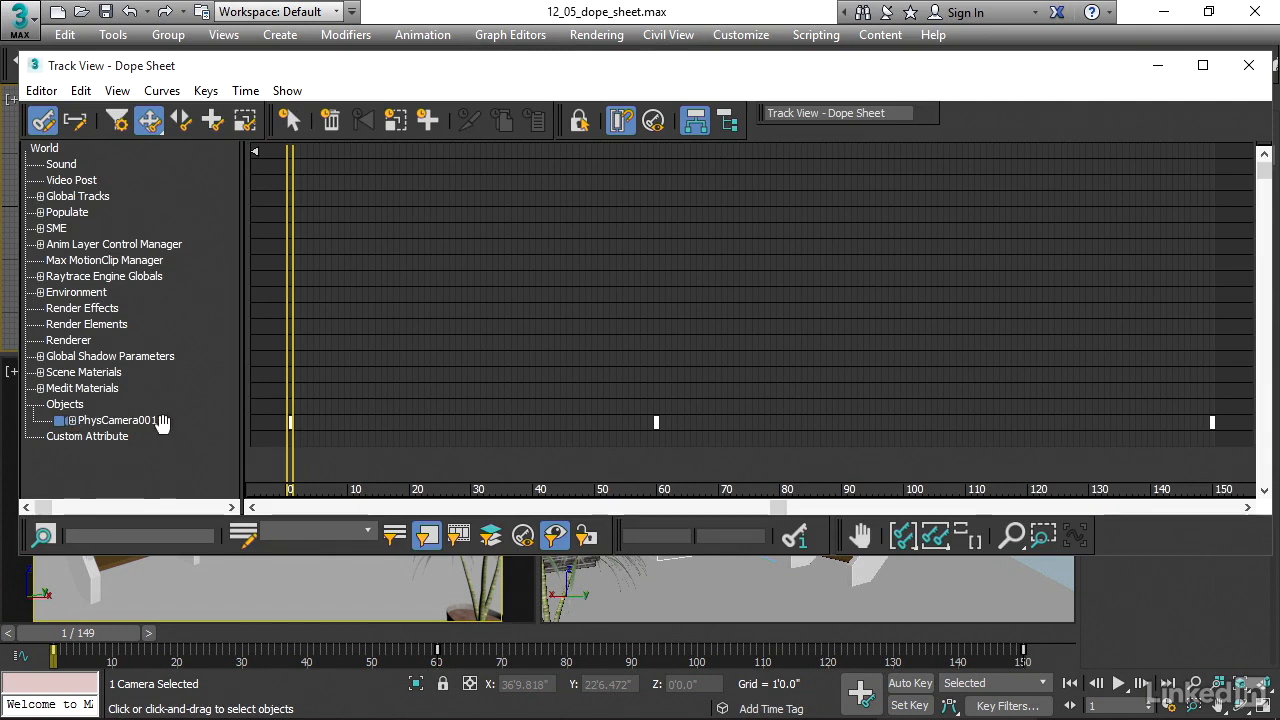
pyautogui.moveTo(618, 436)
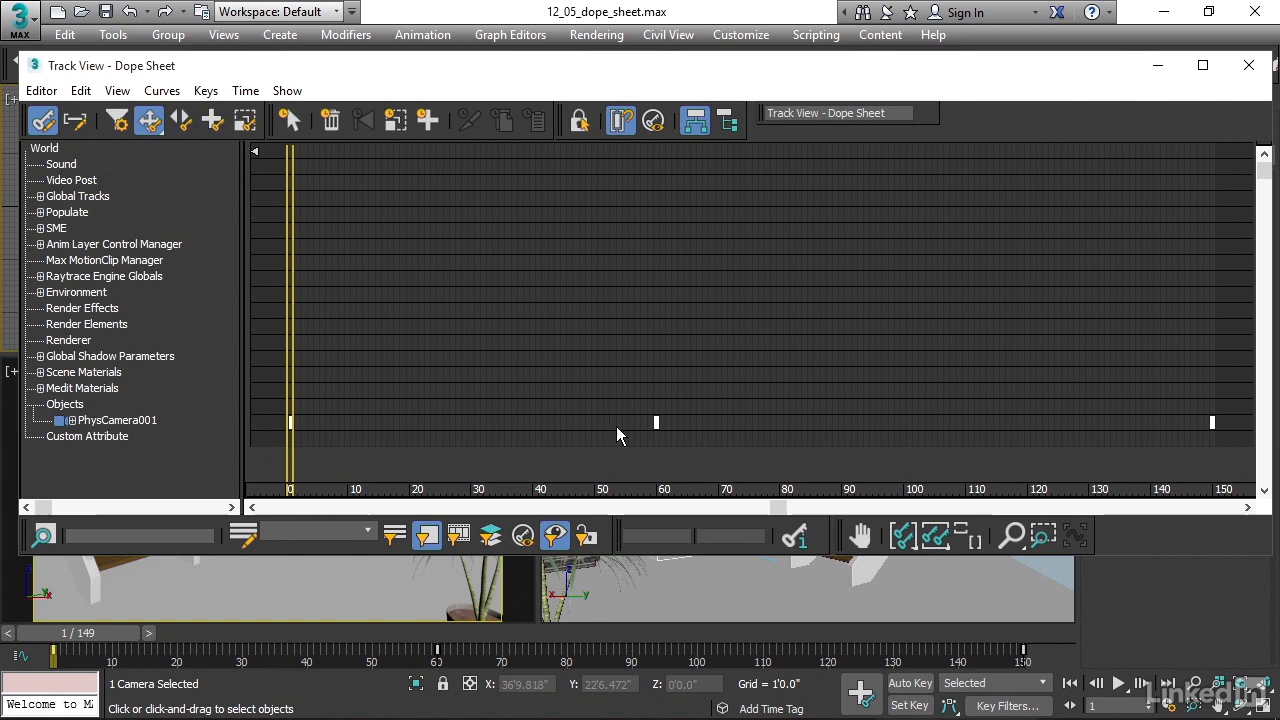
pyautogui.moveTo(784, 476)
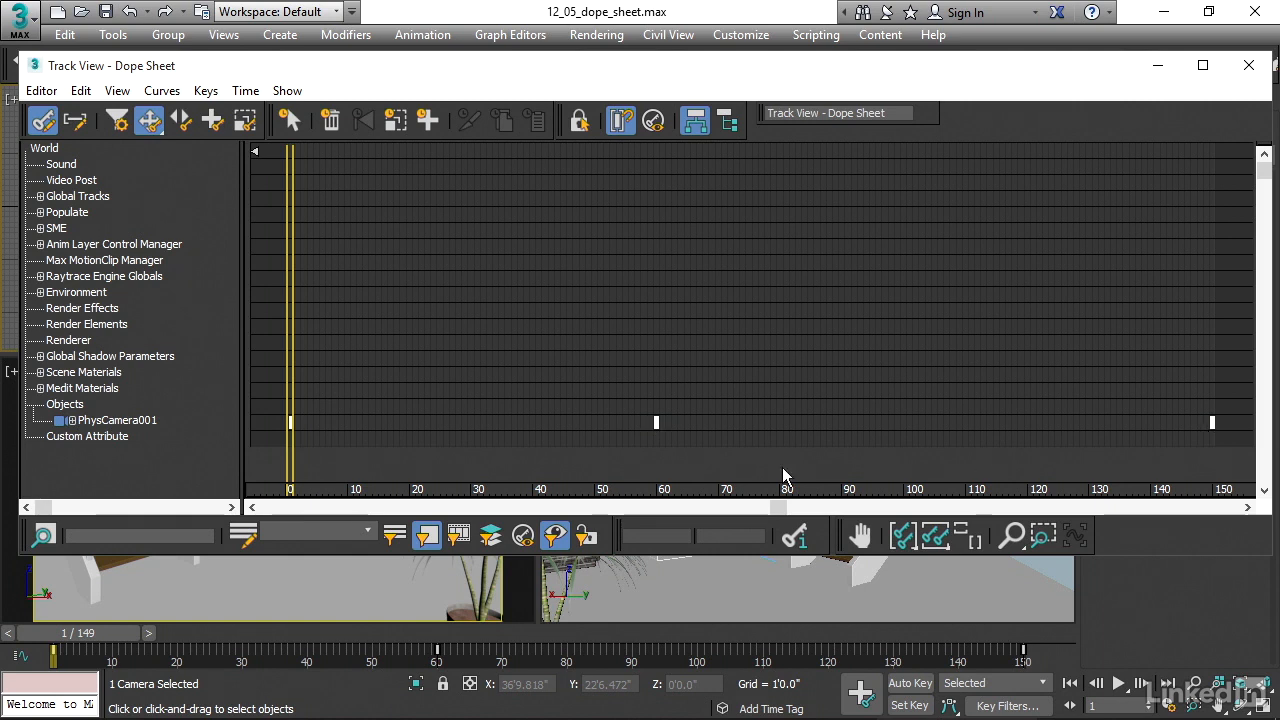
pyautogui.moveTo(70, 424)
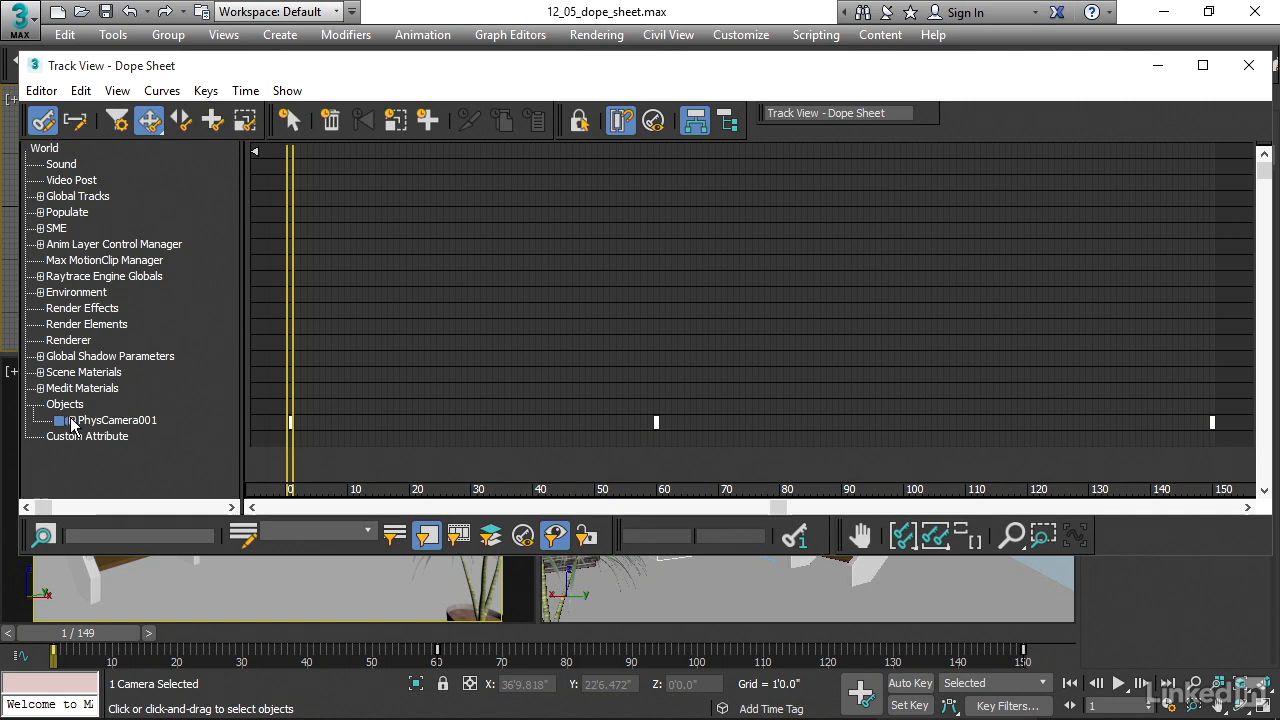
# Step: Expand PhysCamera001 and its Transform to reveal the Position, Rotation and Scale tracks
pyautogui.click(74, 420)
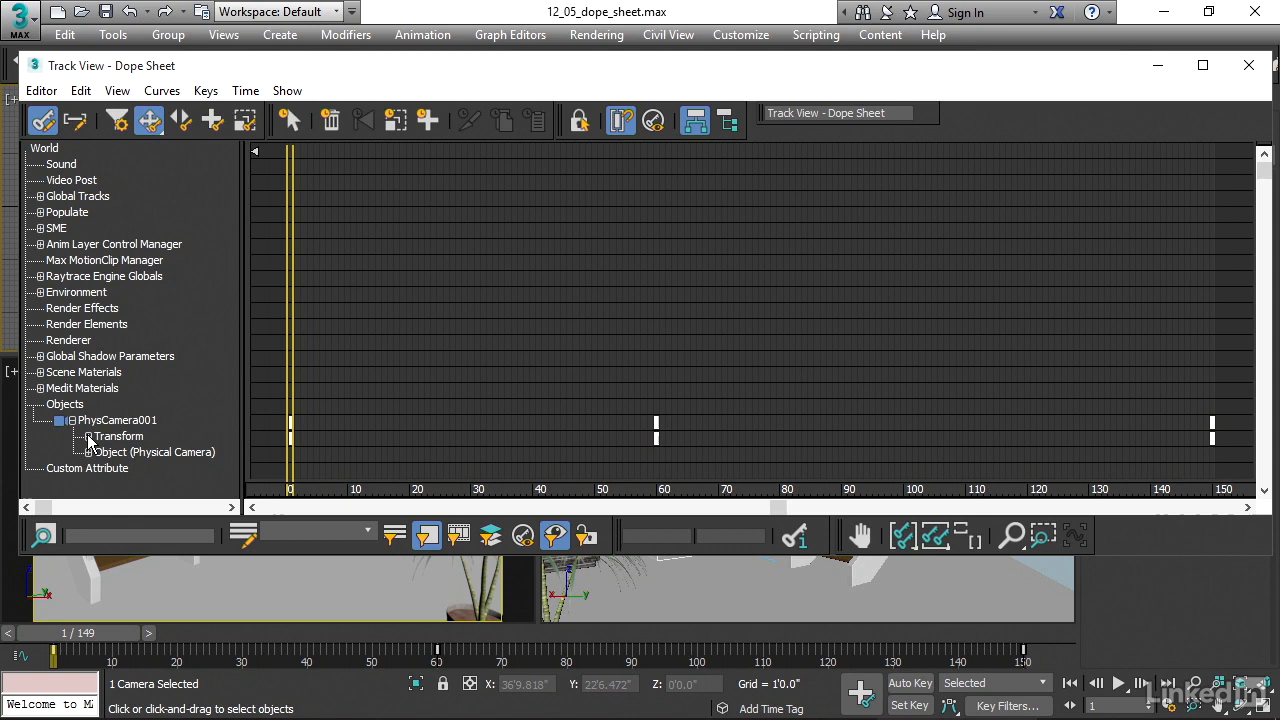
pyautogui.click(88, 436)
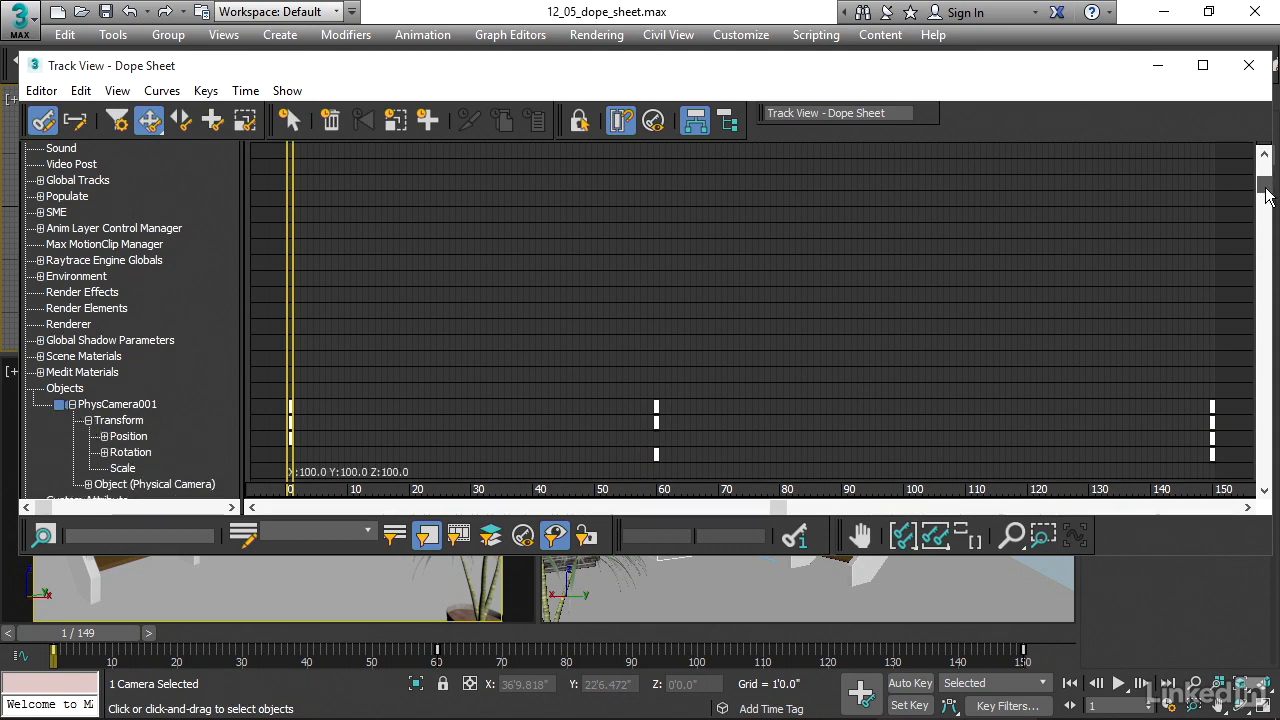
pyautogui.scroll(-3)
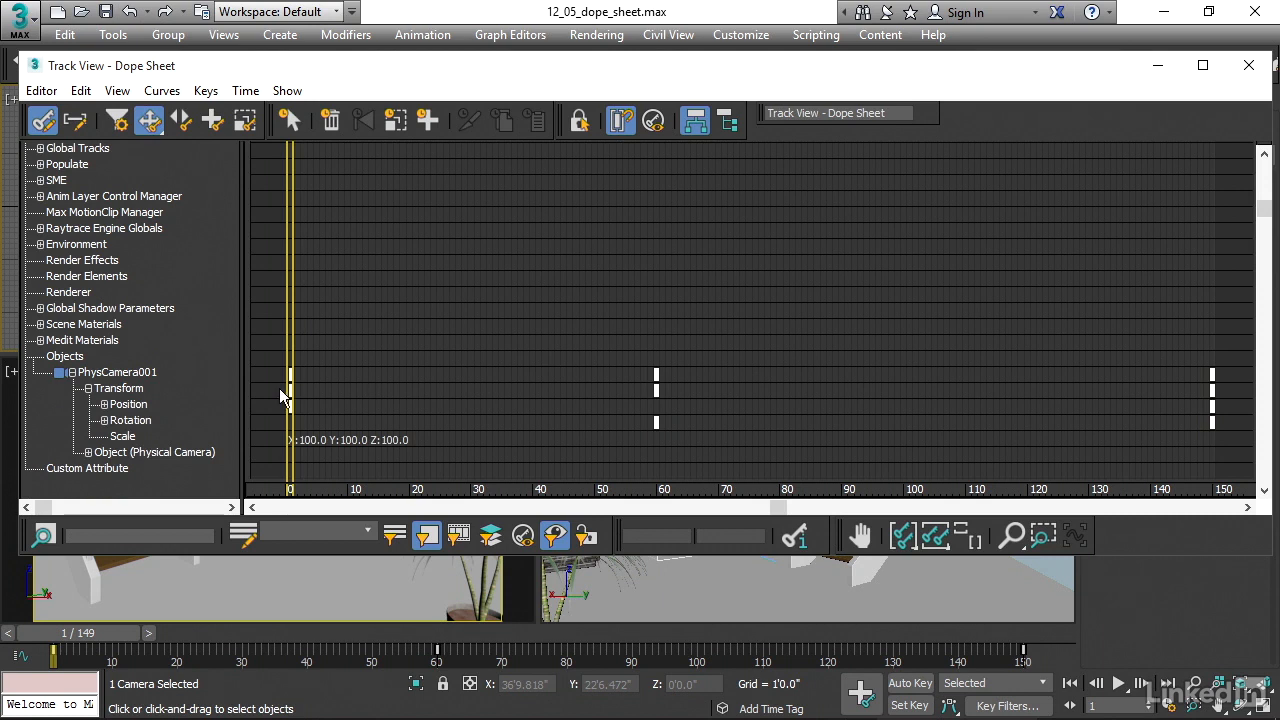
pyautogui.moveTo(676, 440)
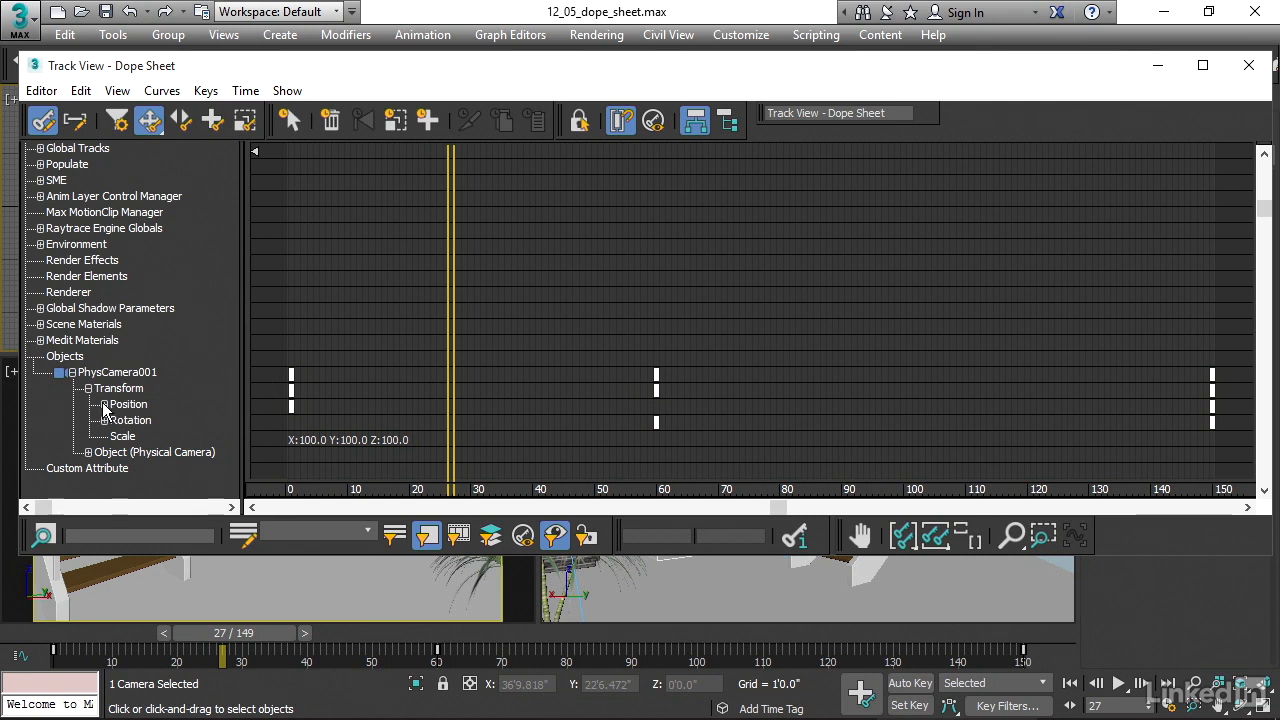
# Step: Expand the Position track into its X, Y and Z Position sub-tracks
pyautogui.click(104, 404)
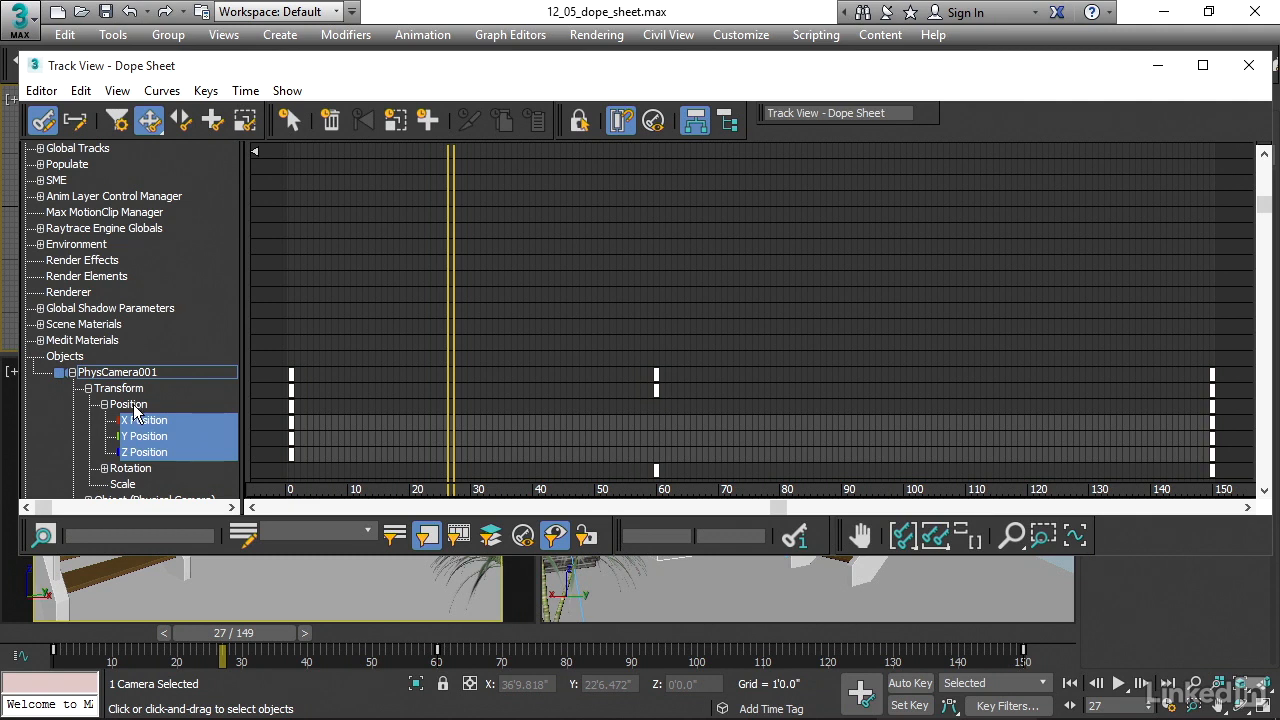
pyautogui.moveTo(142, 428)
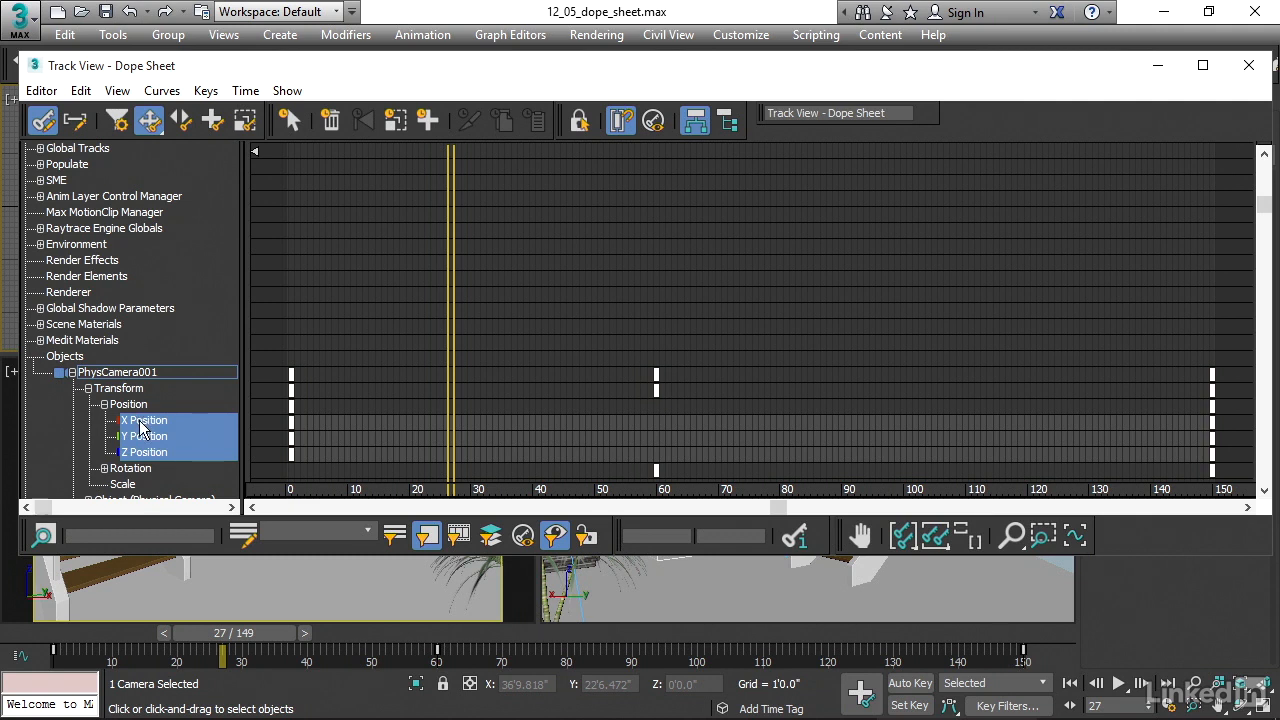
pyautogui.moveTo(472, 432)
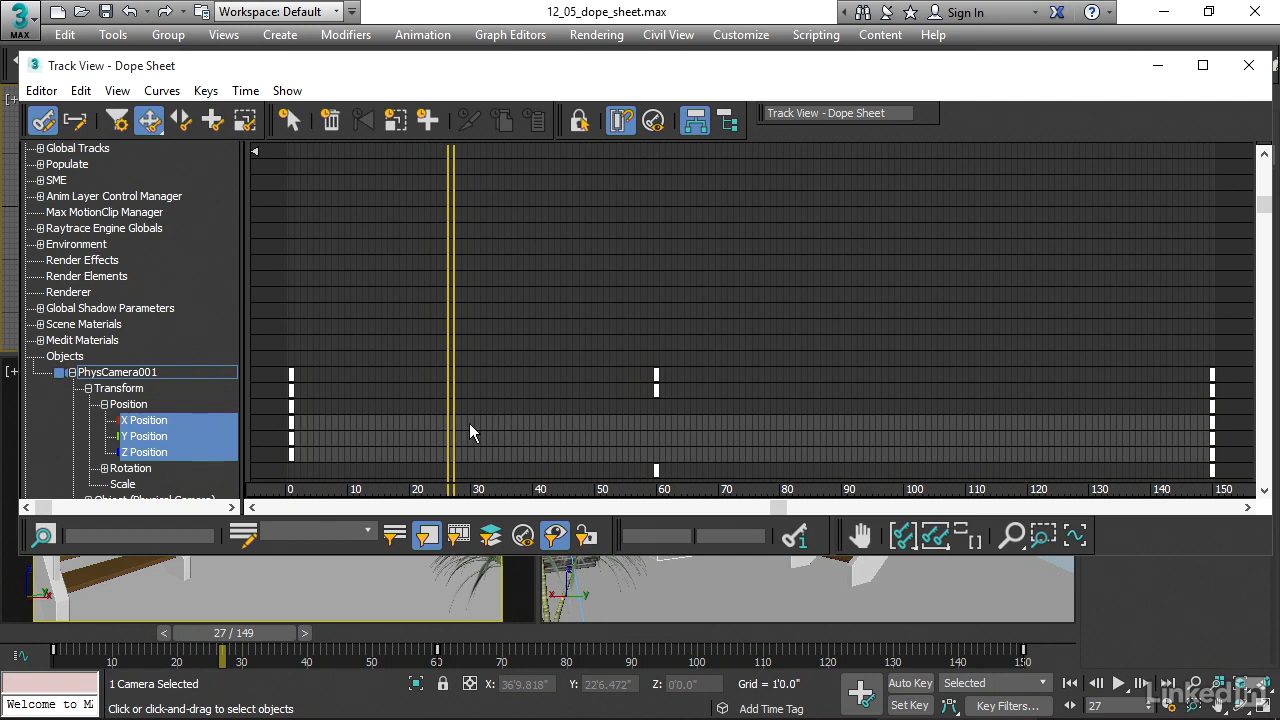
pyautogui.moveTo(290, 420)
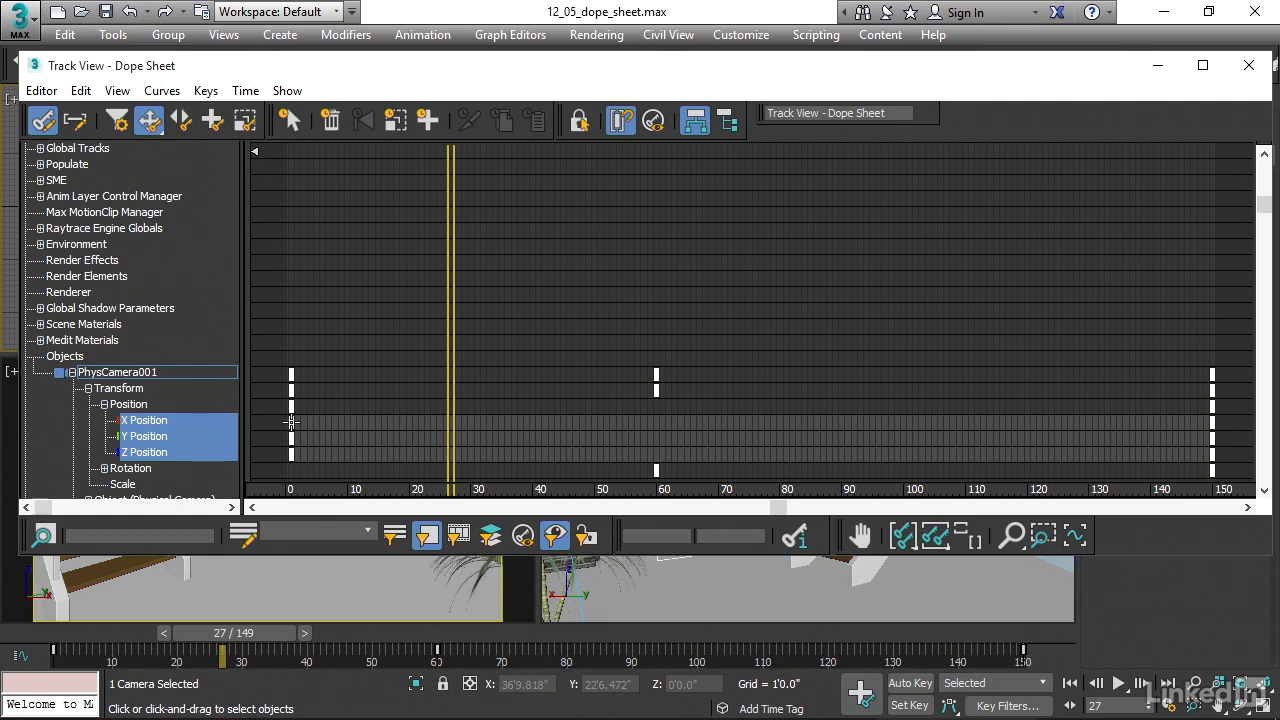
pyautogui.moveTo(294, 408)
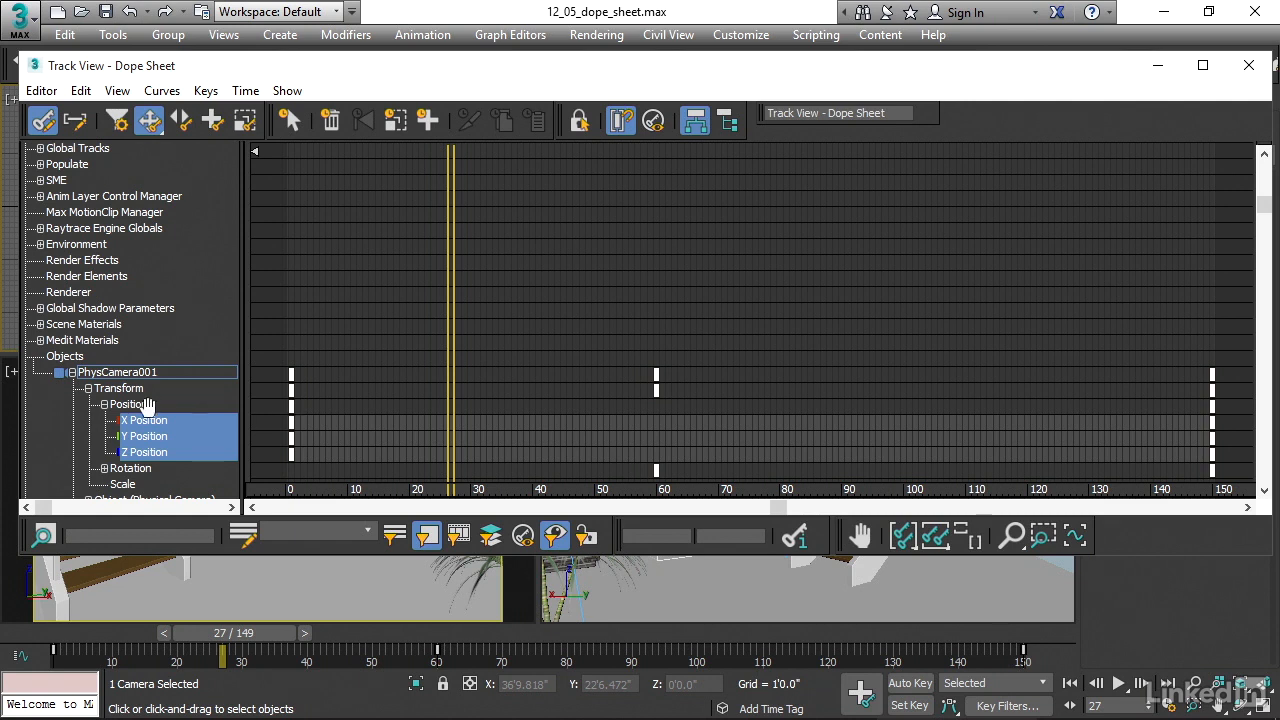
pyautogui.moveTo(220, 396)
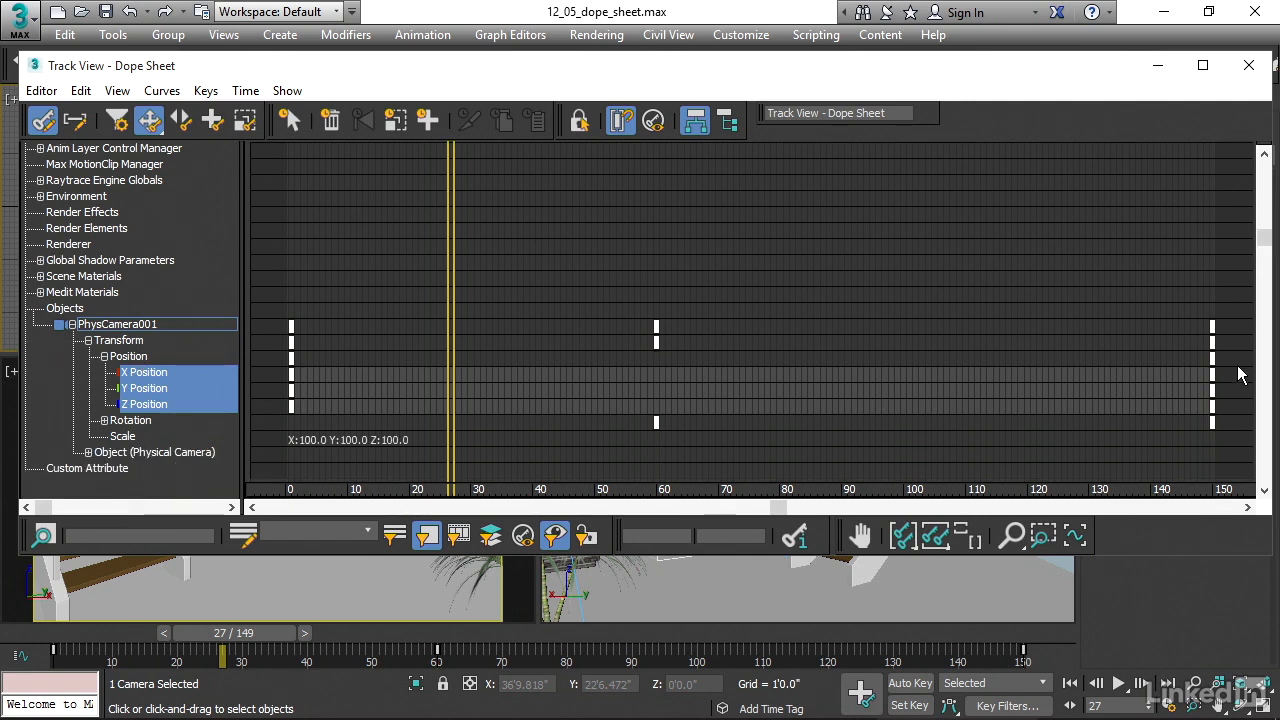
pyautogui.moveTo(1226, 392)
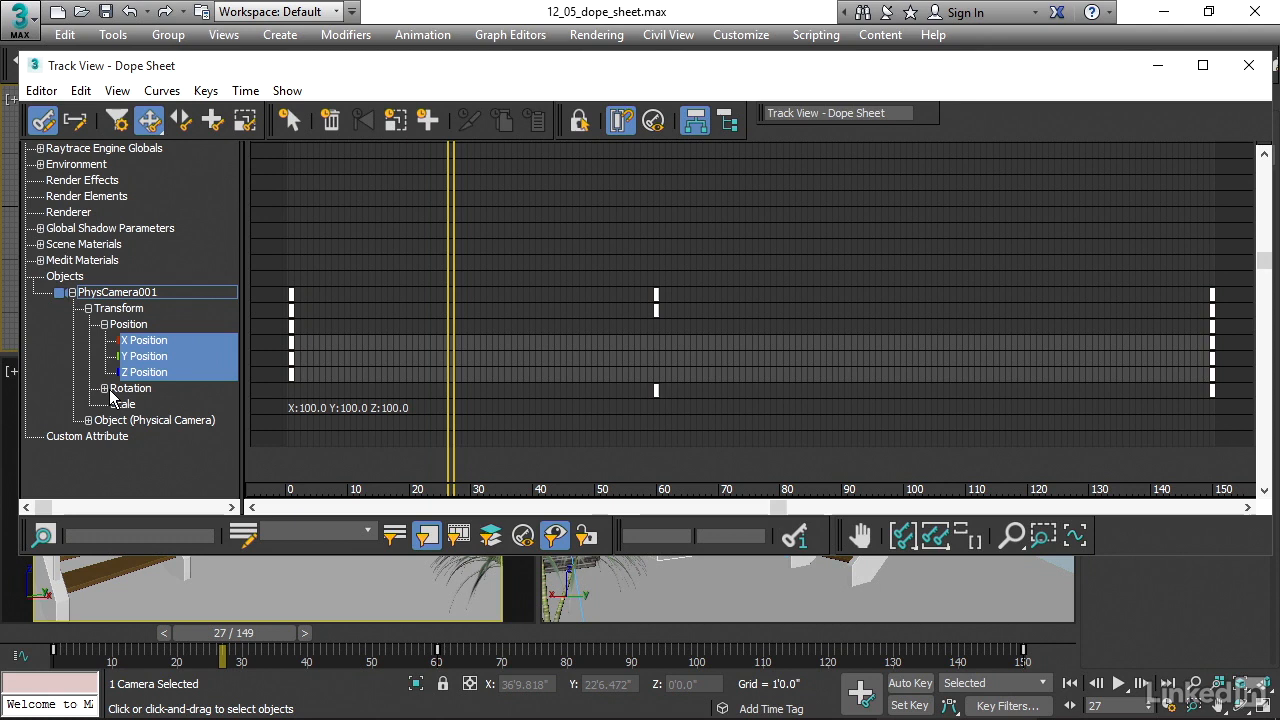
# Step: Expand Rotation into X, Y, Z and drag the final position key from frame 150 to 130
pyautogui.click(104, 388)
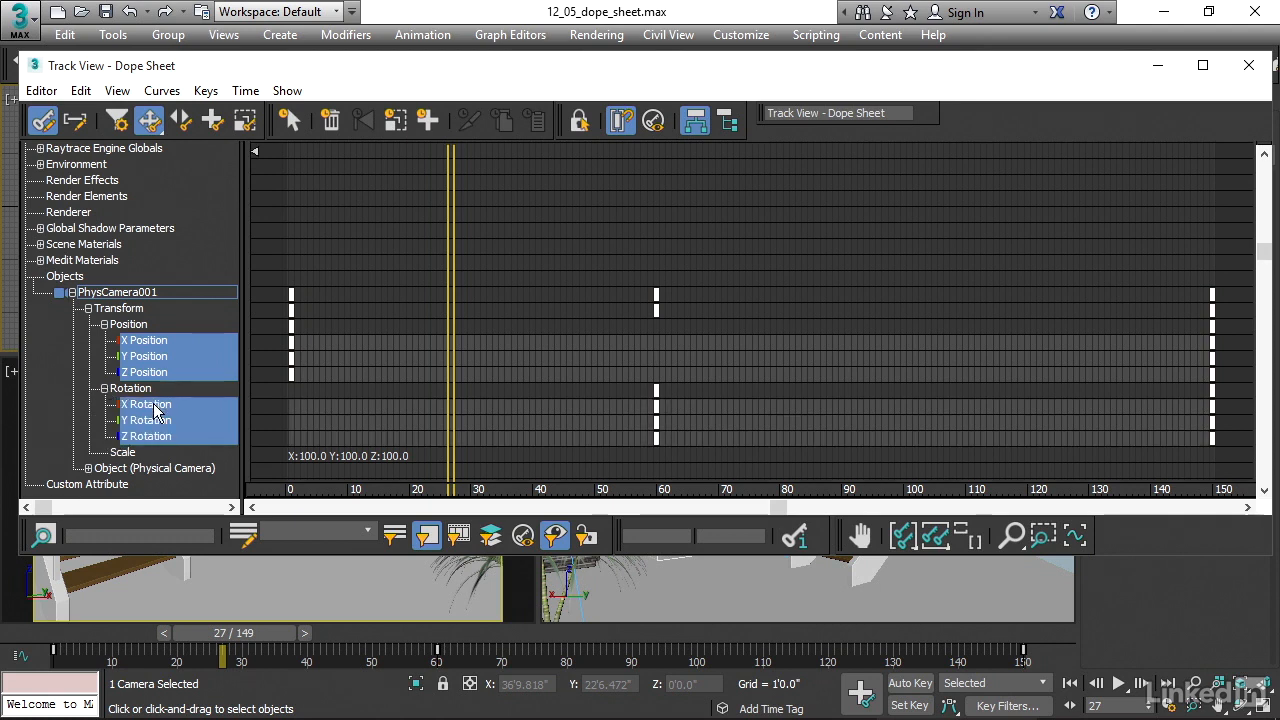
pyautogui.moveTo(156, 448)
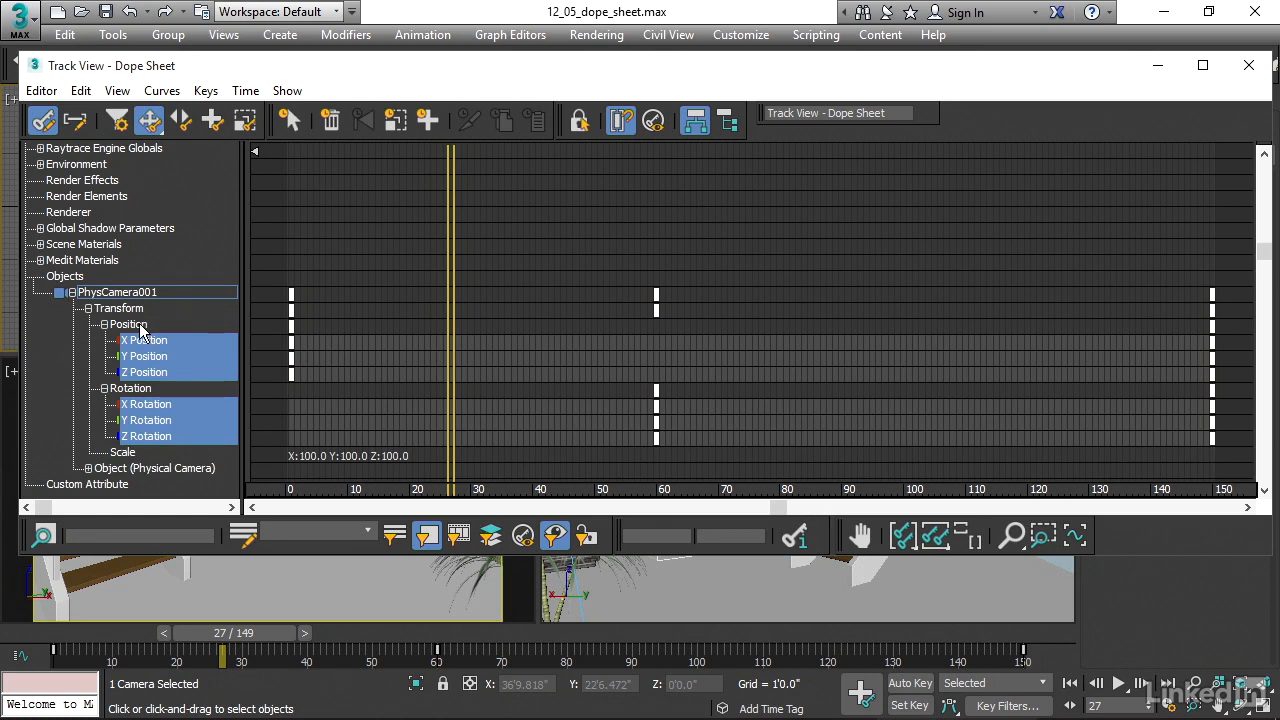
pyautogui.moveTo(1164, 332)
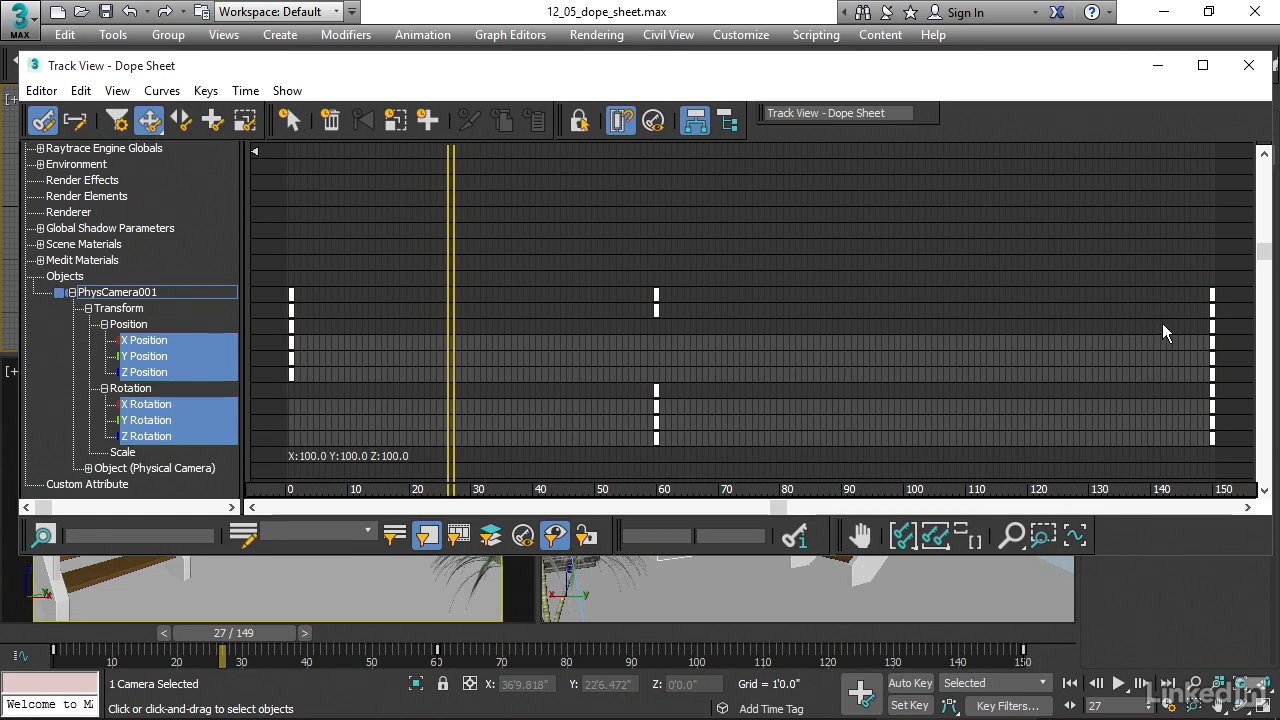
pyautogui.moveTo(1182, 332)
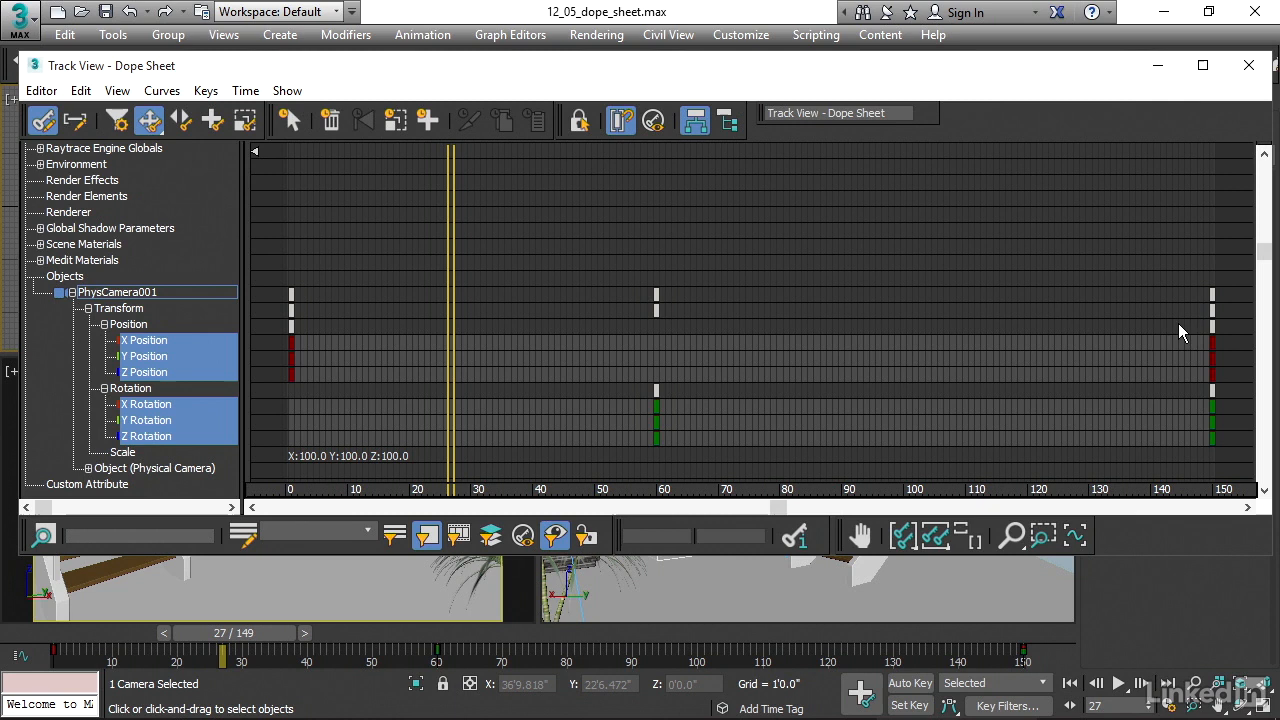
pyautogui.moveTo(1212, 328)
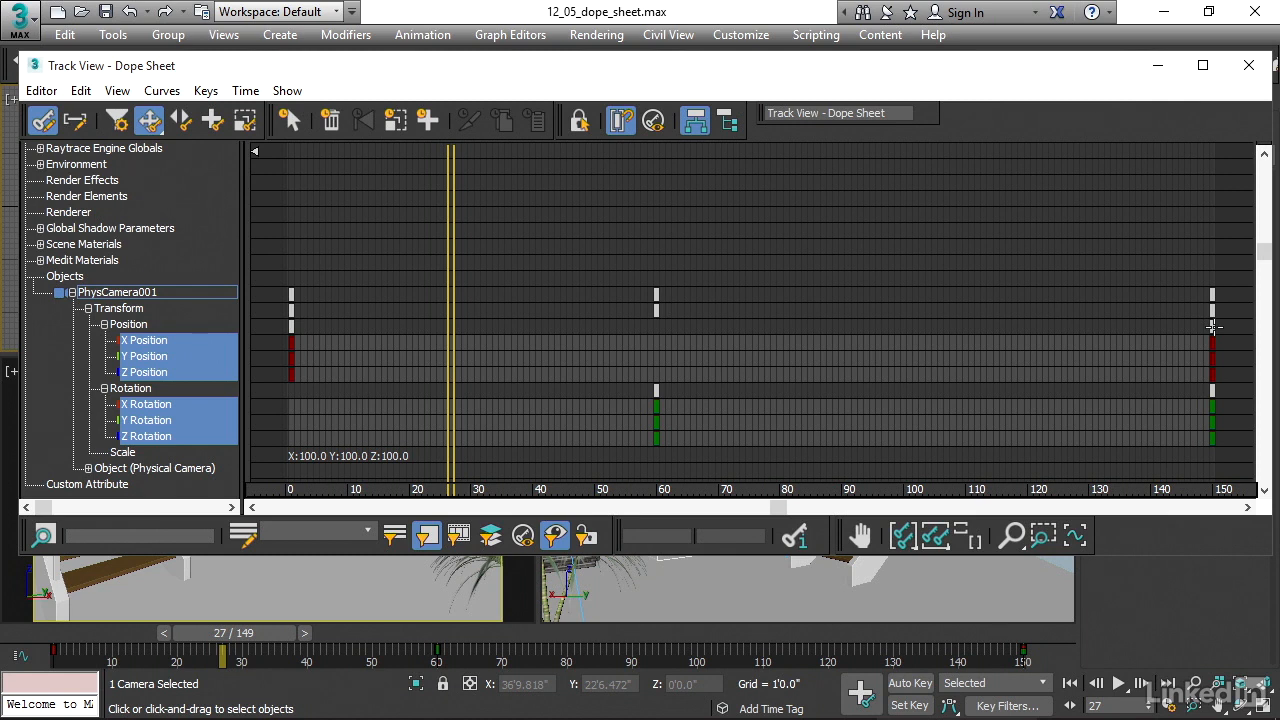
pyautogui.moveTo(1212, 340); pyautogui.dragTo(1156, 340)
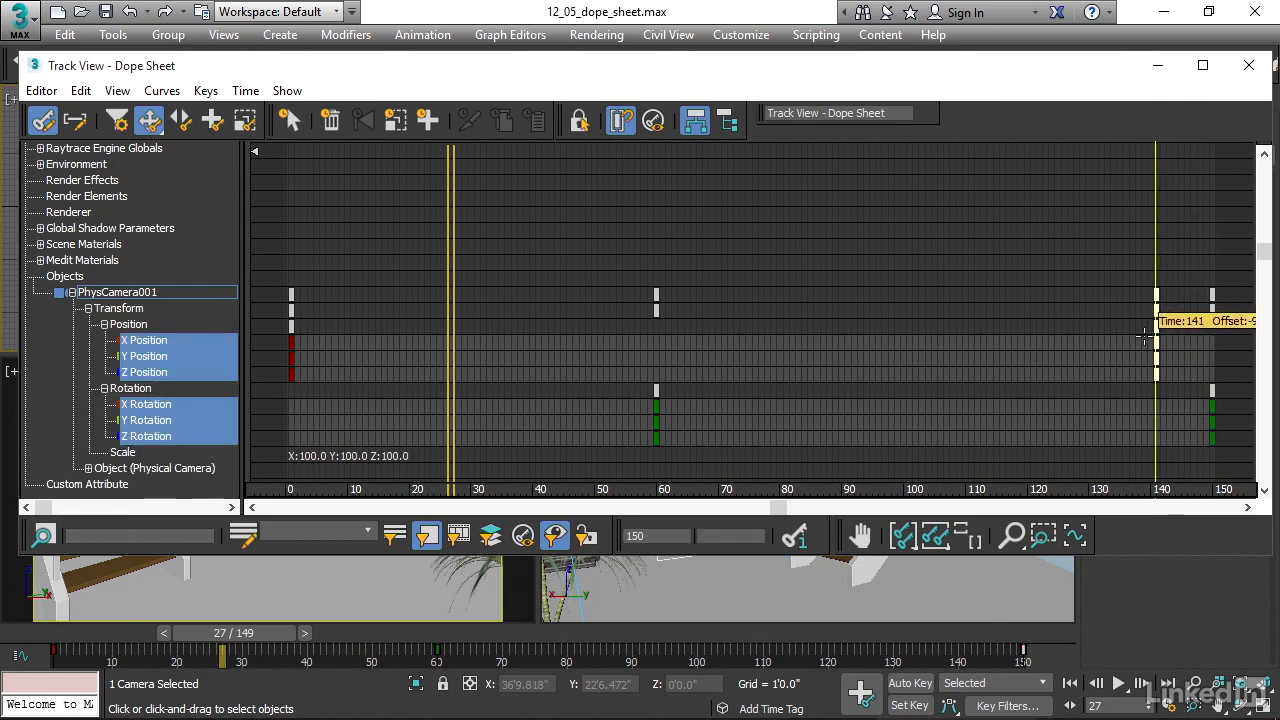
pyautogui.moveTo(1156, 348); pyautogui.dragTo(944, 348)
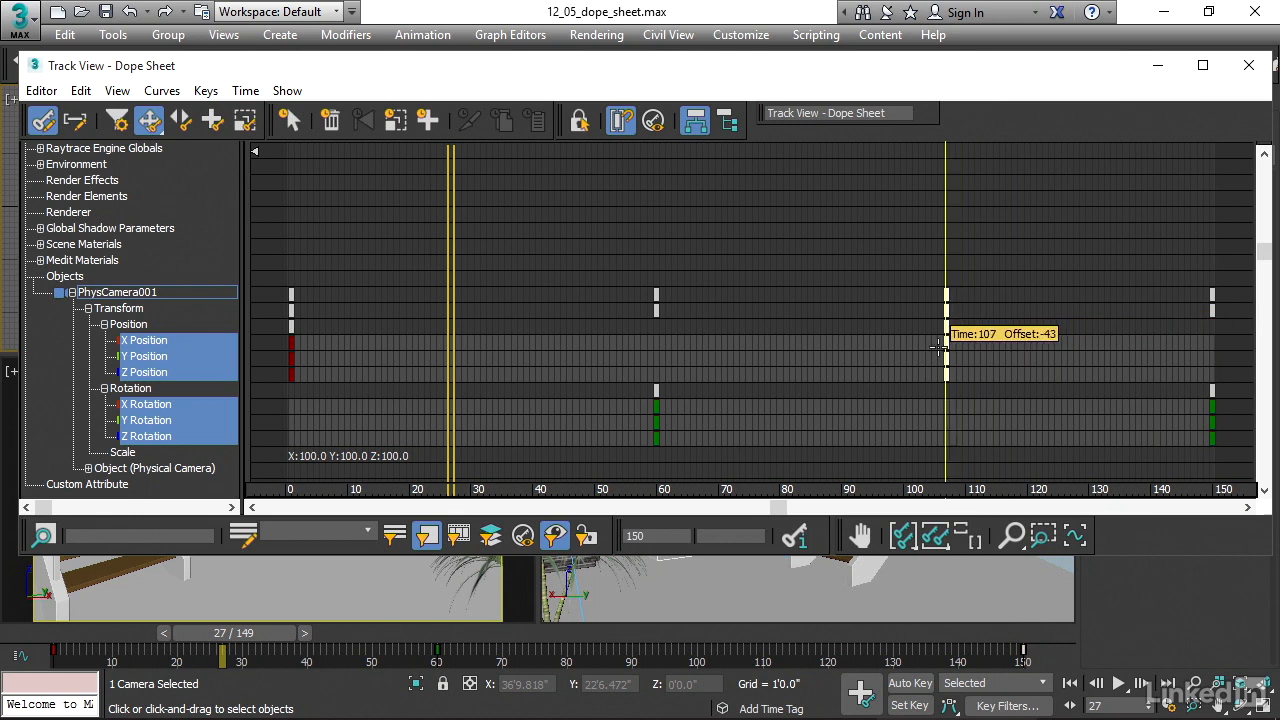
pyautogui.moveTo(944, 344); pyautogui.dragTo(1108, 344)
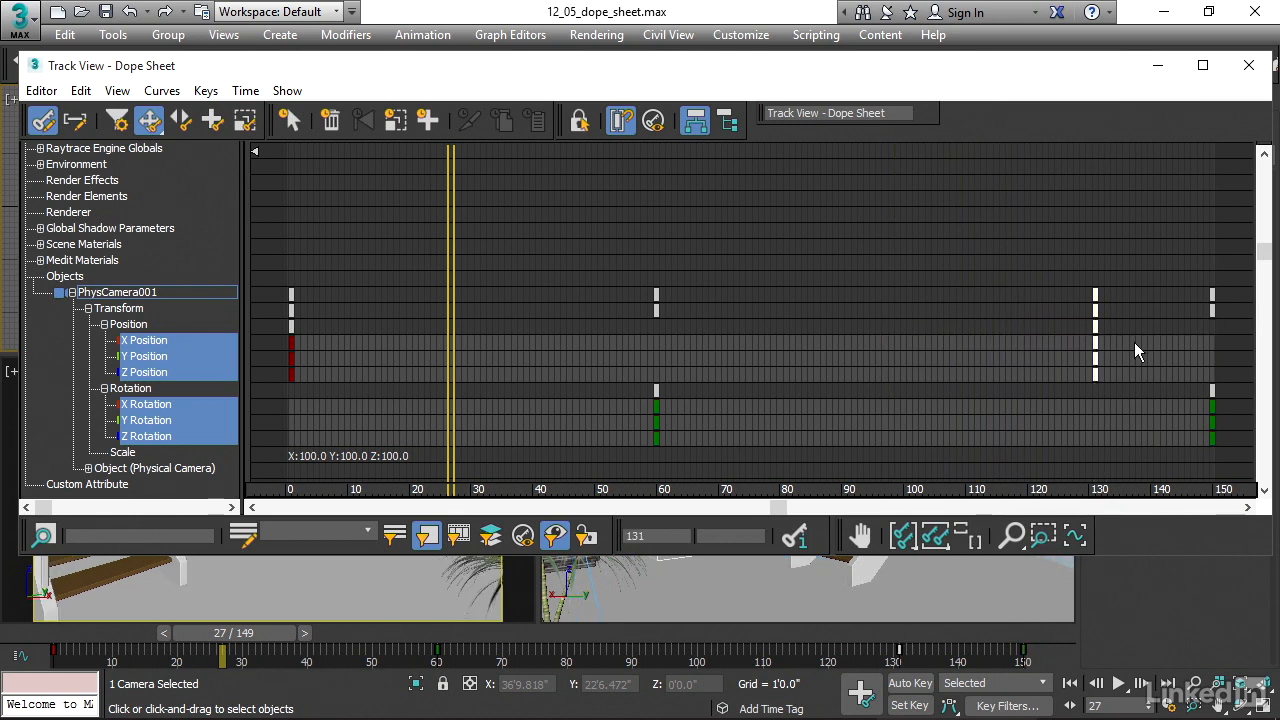
pyautogui.moveTo(1144, 356)
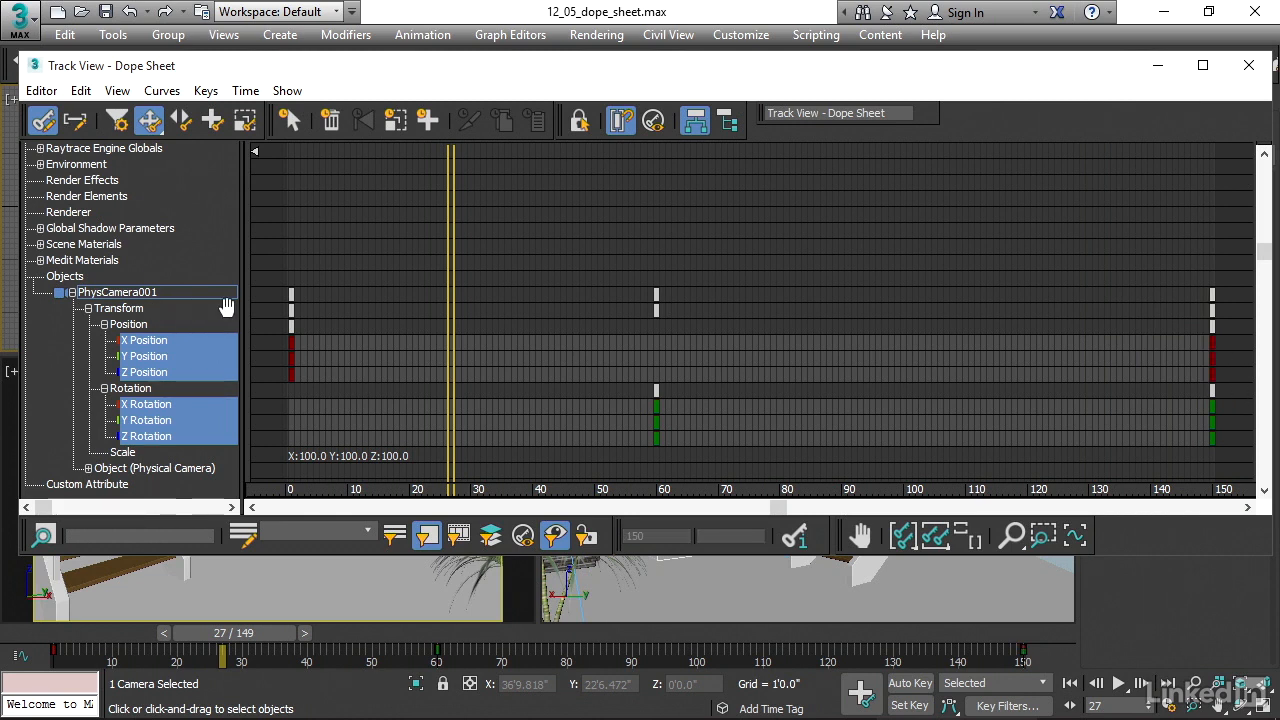
pyautogui.moveTo(1088, 320)
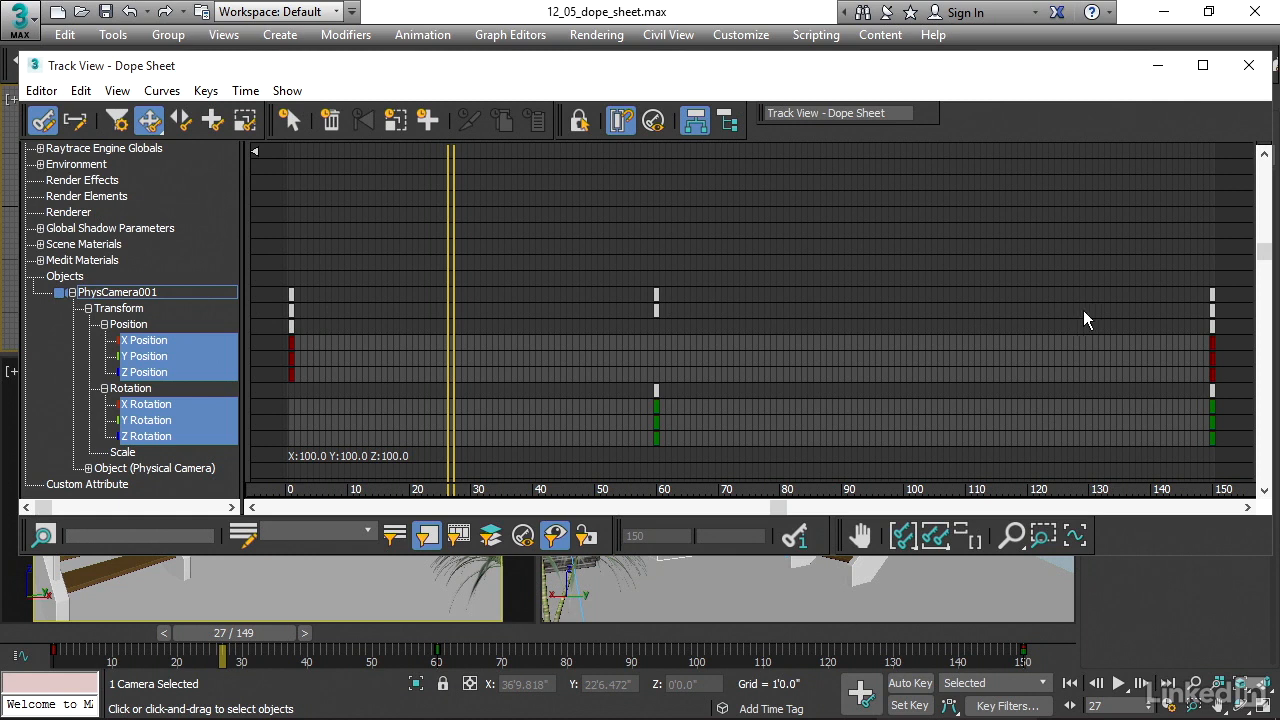
pyautogui.moveTo(1212, 312)
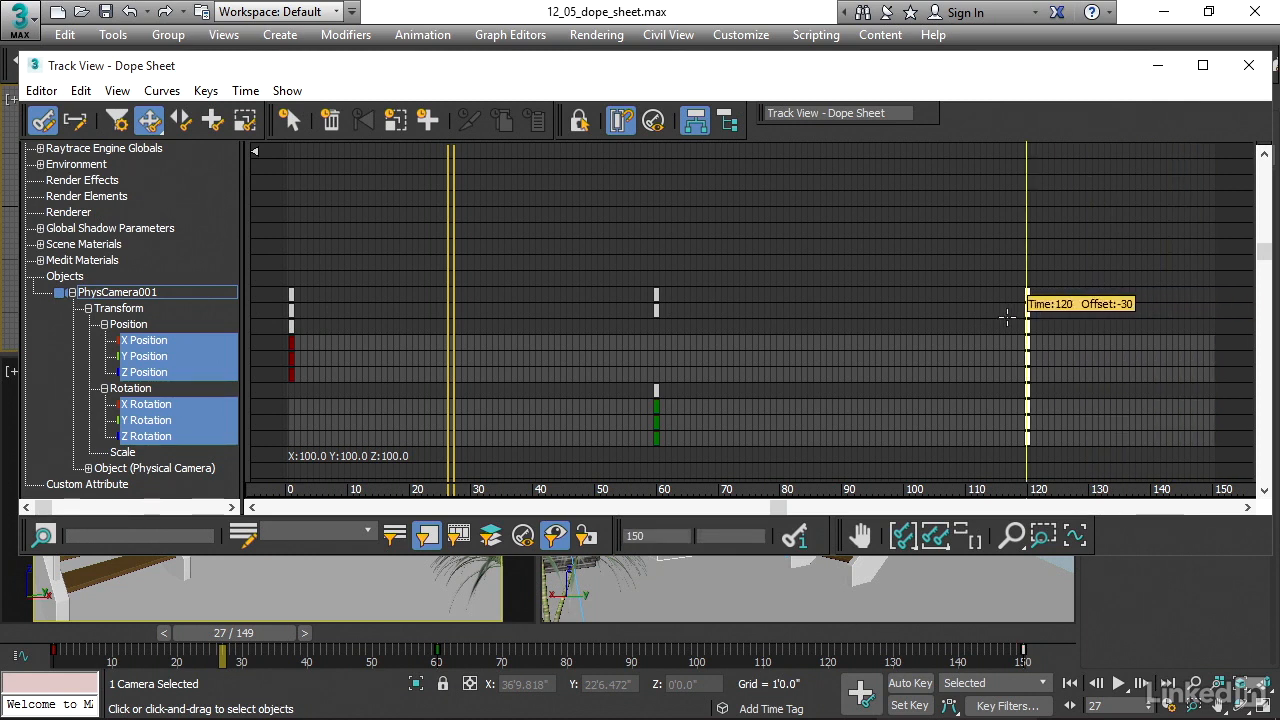
pyautogui.moveTo(1024, 310); pyautogui.dragTo(1158, 310)
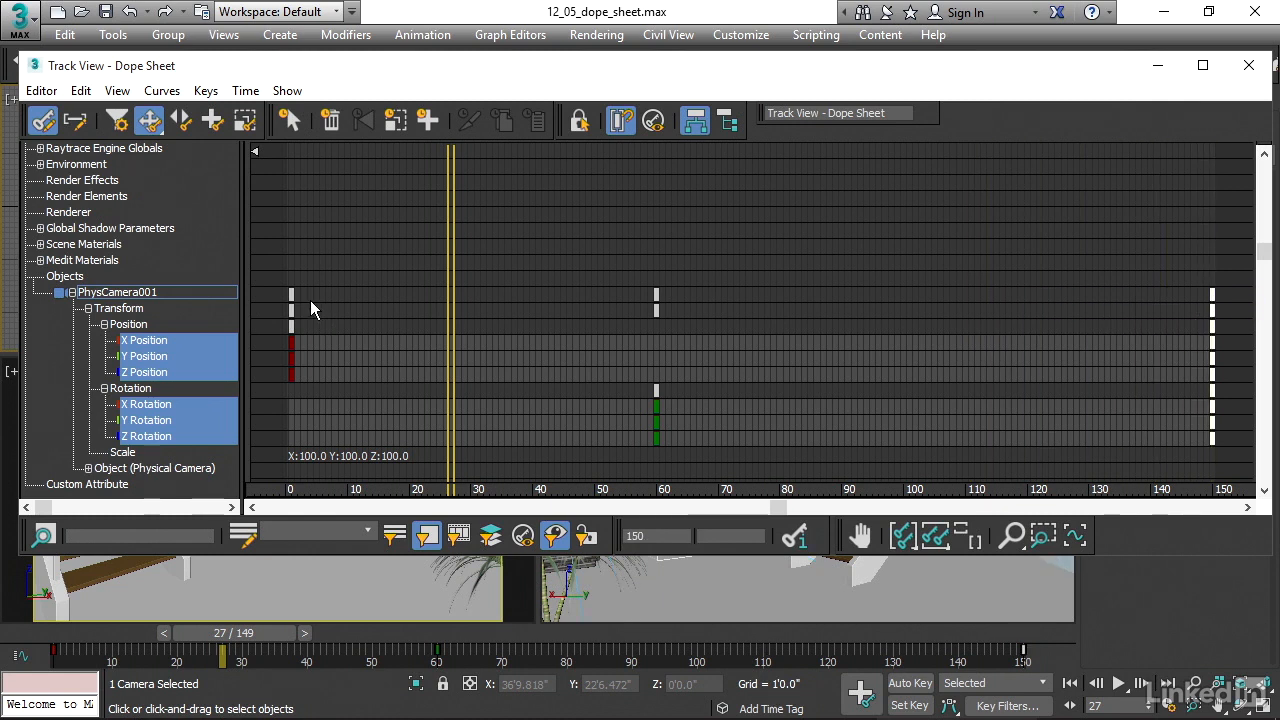
pyautogui.moveTo(340, 388)
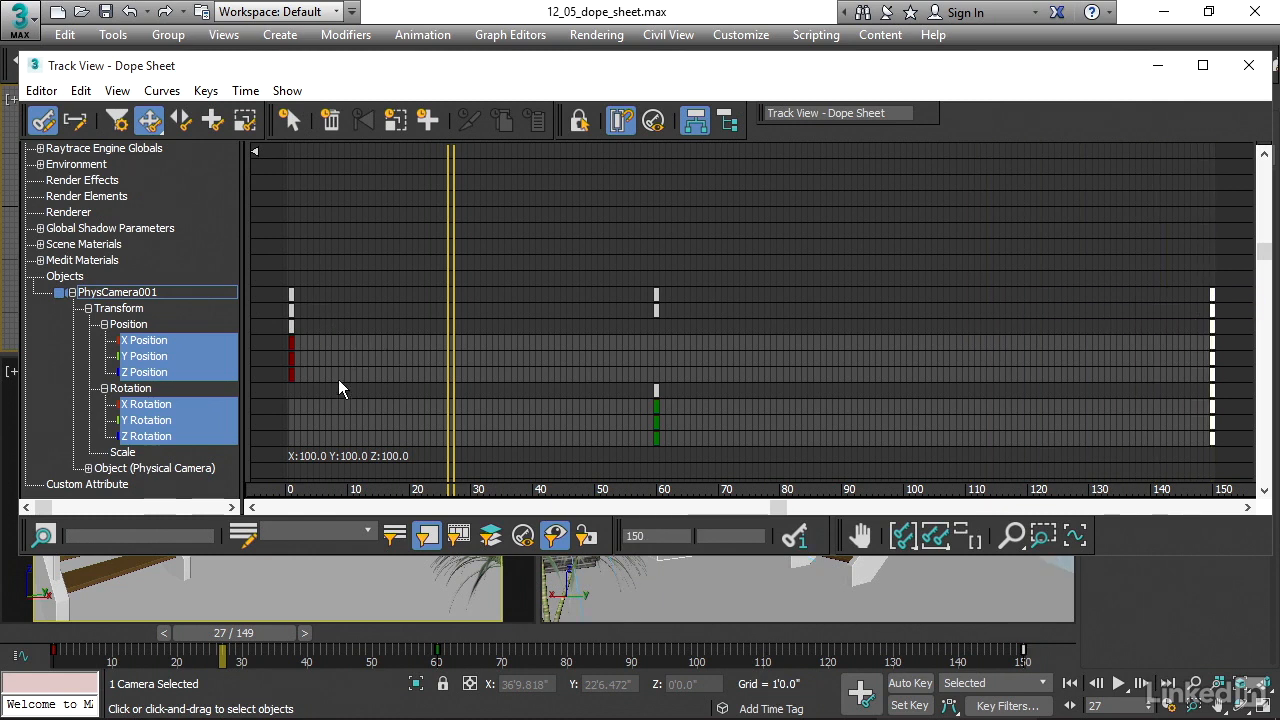
pyautogui.moveTo(324, 382)
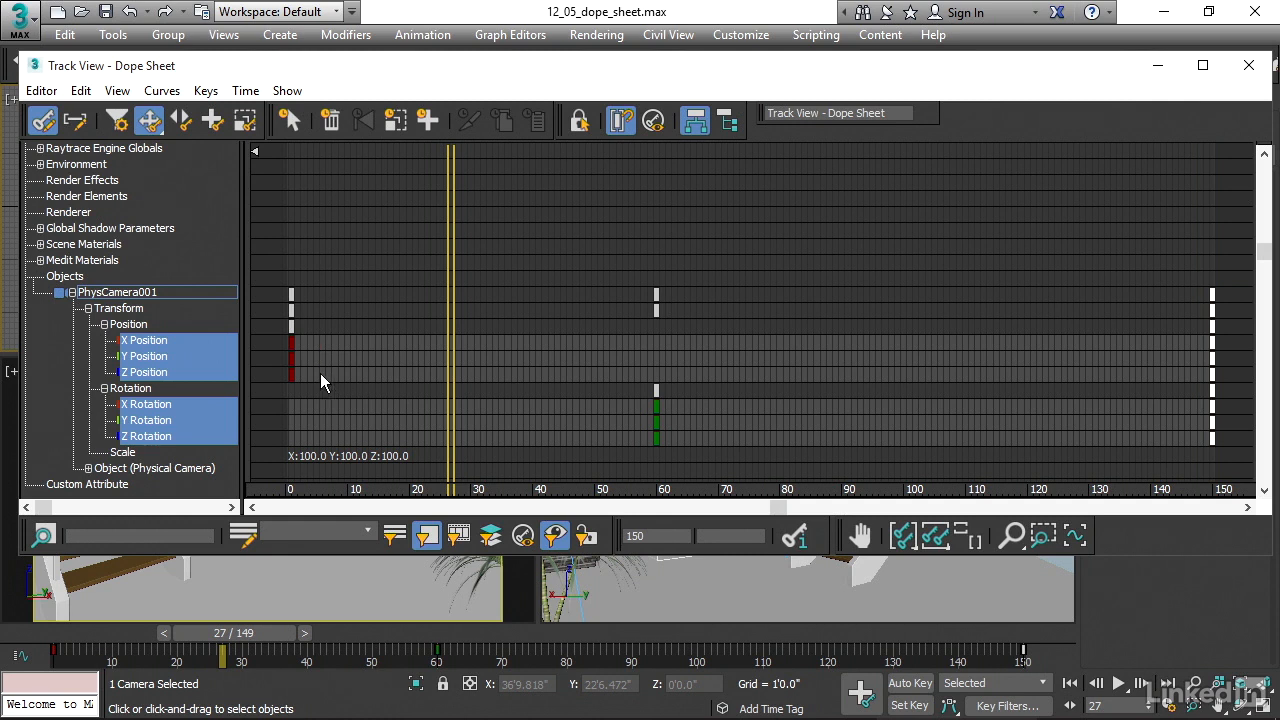
pyautogui.moveTo(424, 332)
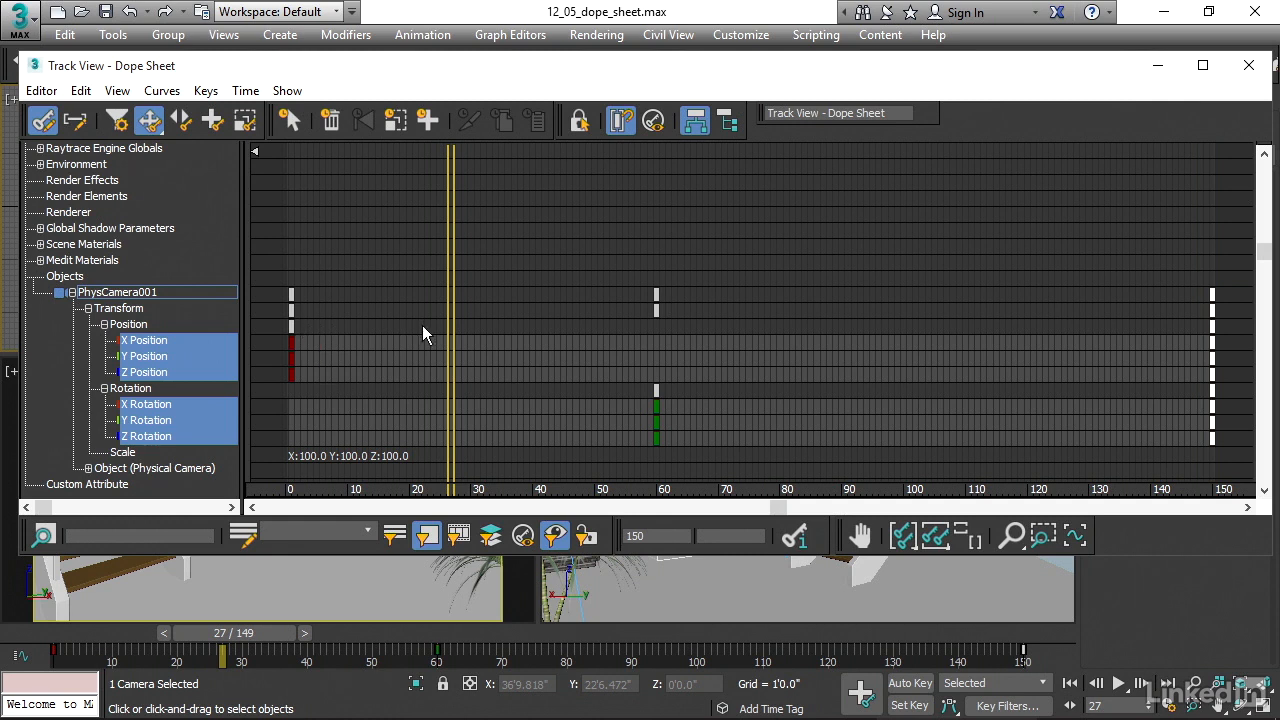
pyautogui.moveTo(372, 332)
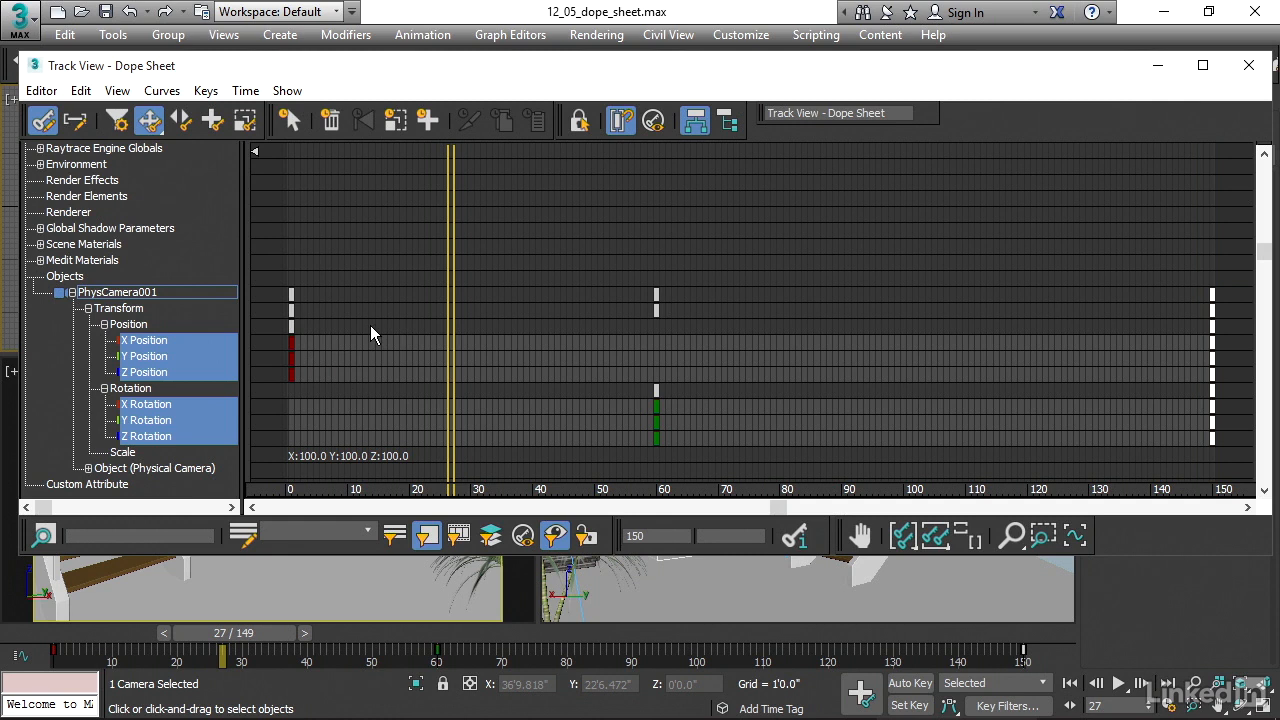
pyautogui.moveTo(344, 336)
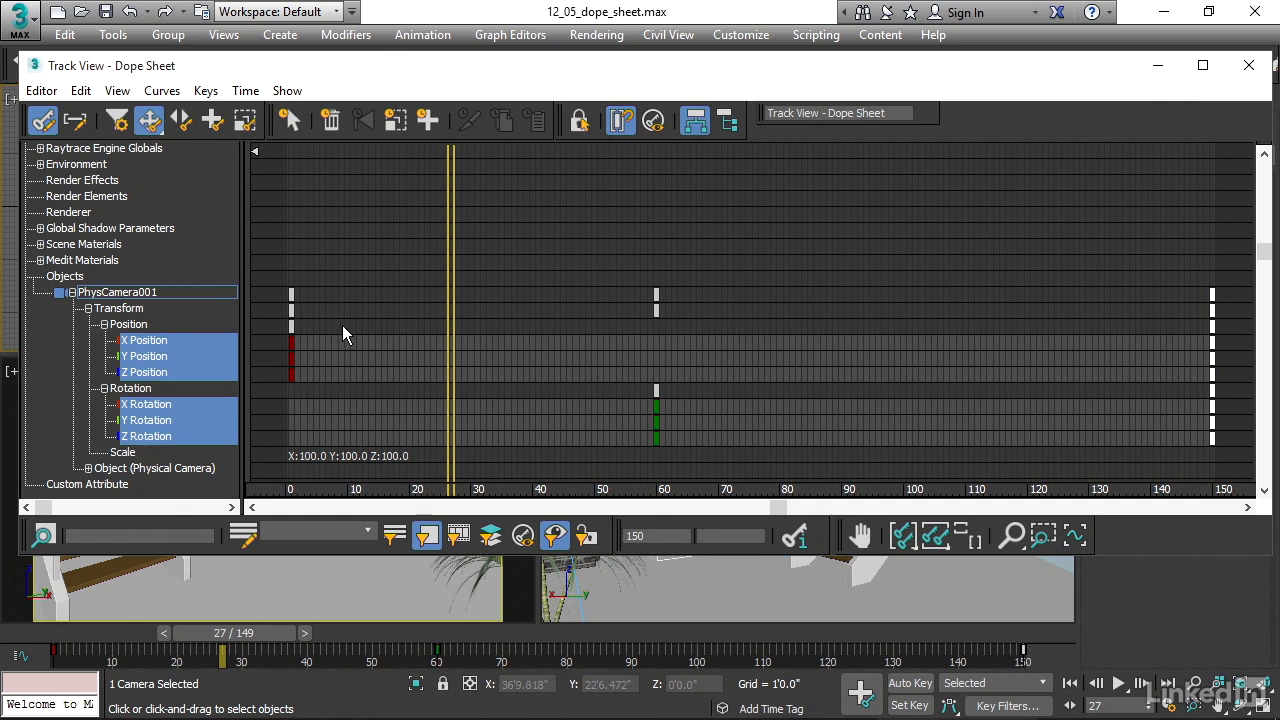
pyautogui.moveTo(316, 388)
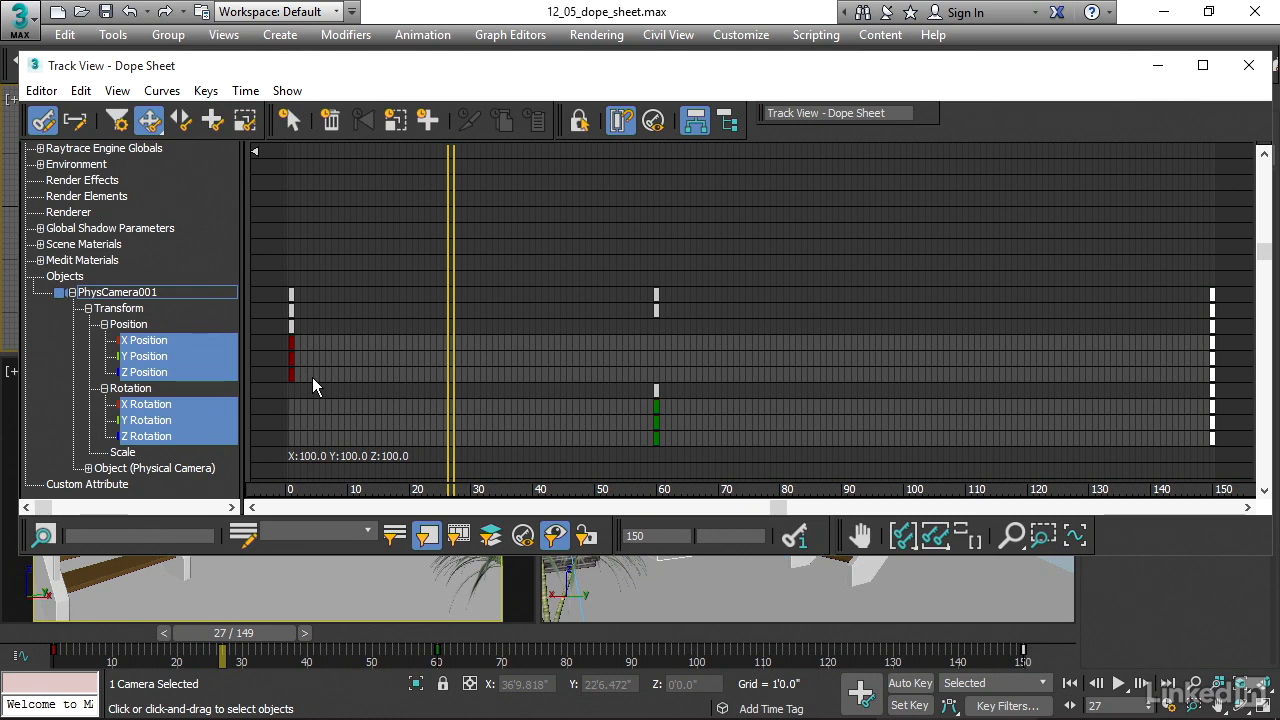
pyautogui.moveTo(316, 388)
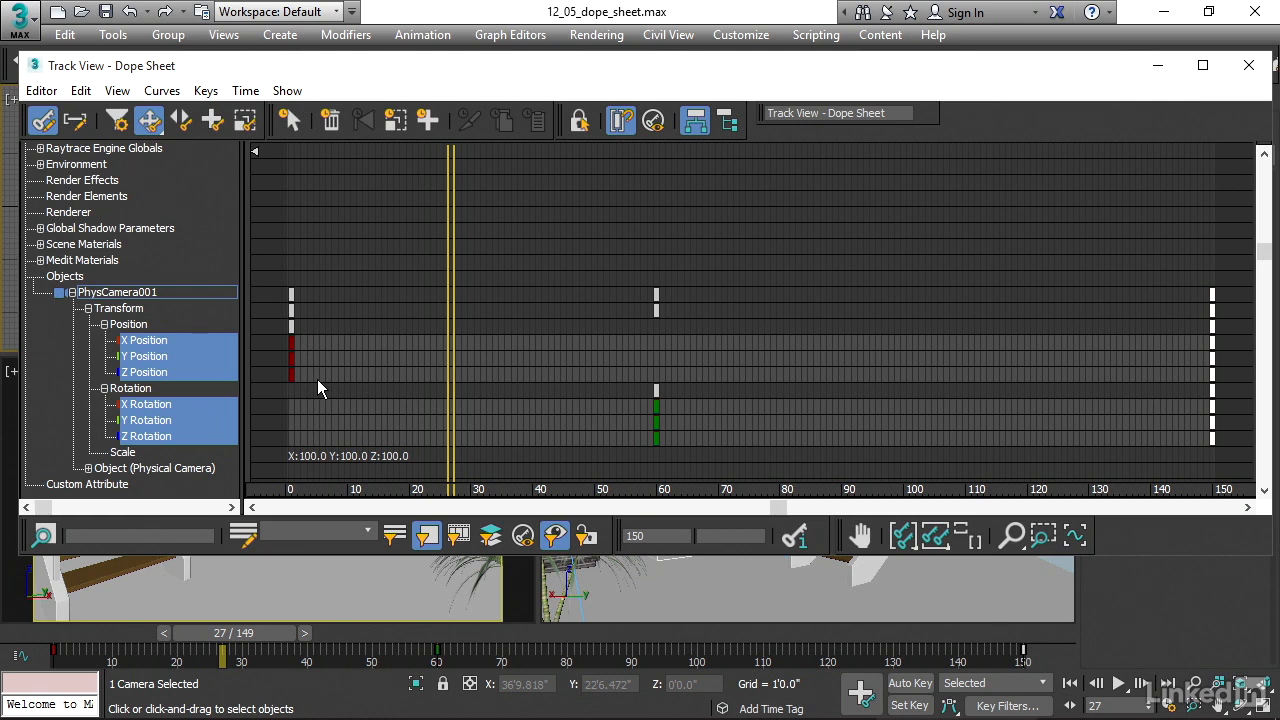
pyautogui.moveTo(304, 368)
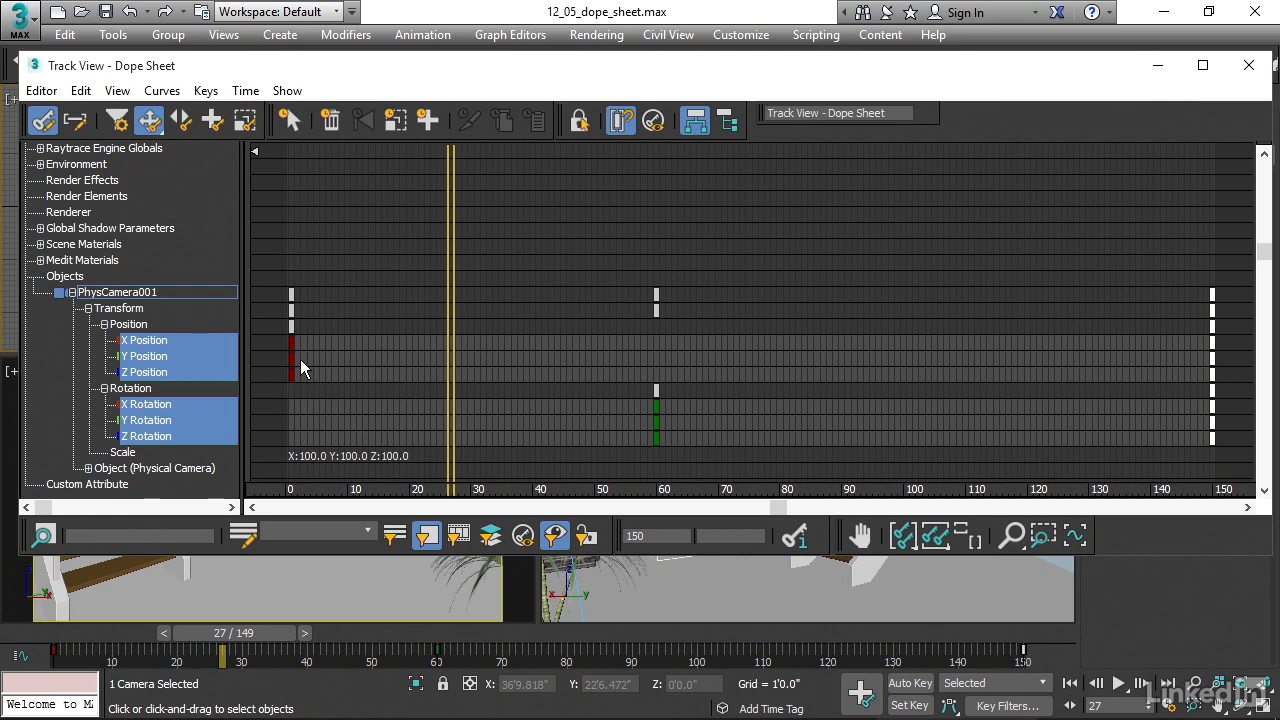
pyautogui.moveTo(108, 164)
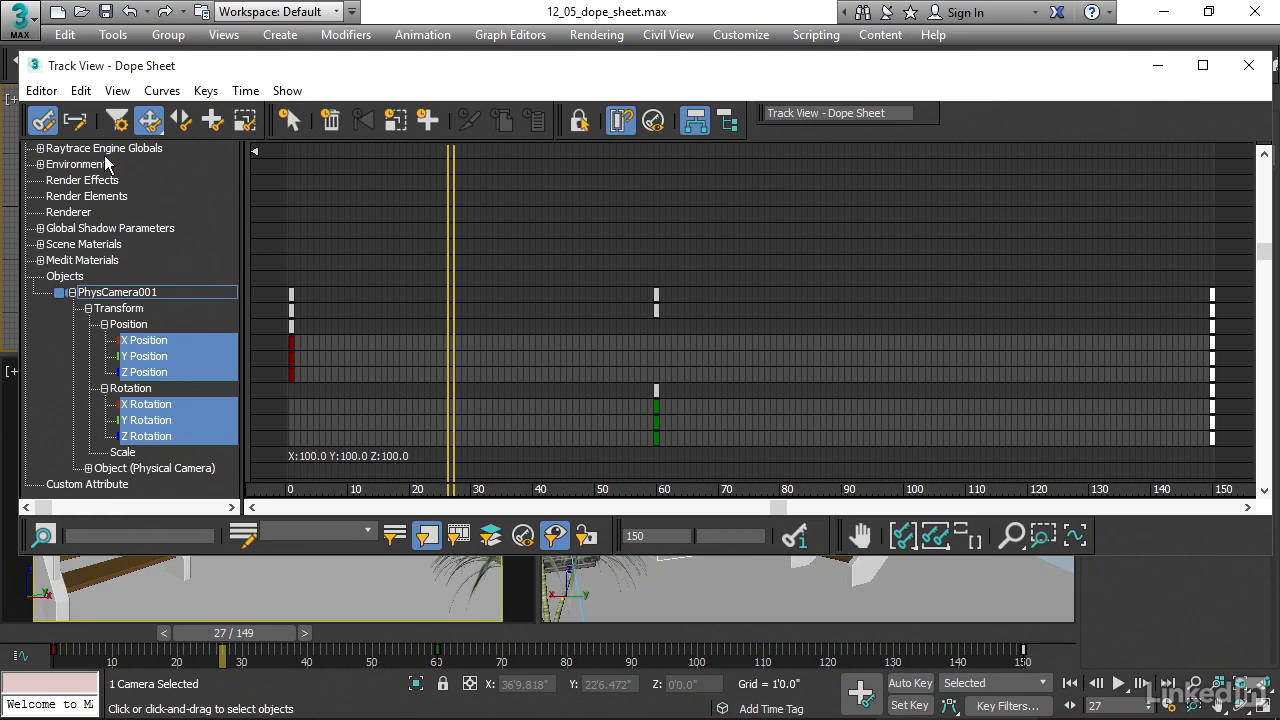
pyautogui.moveTo(76, 120)
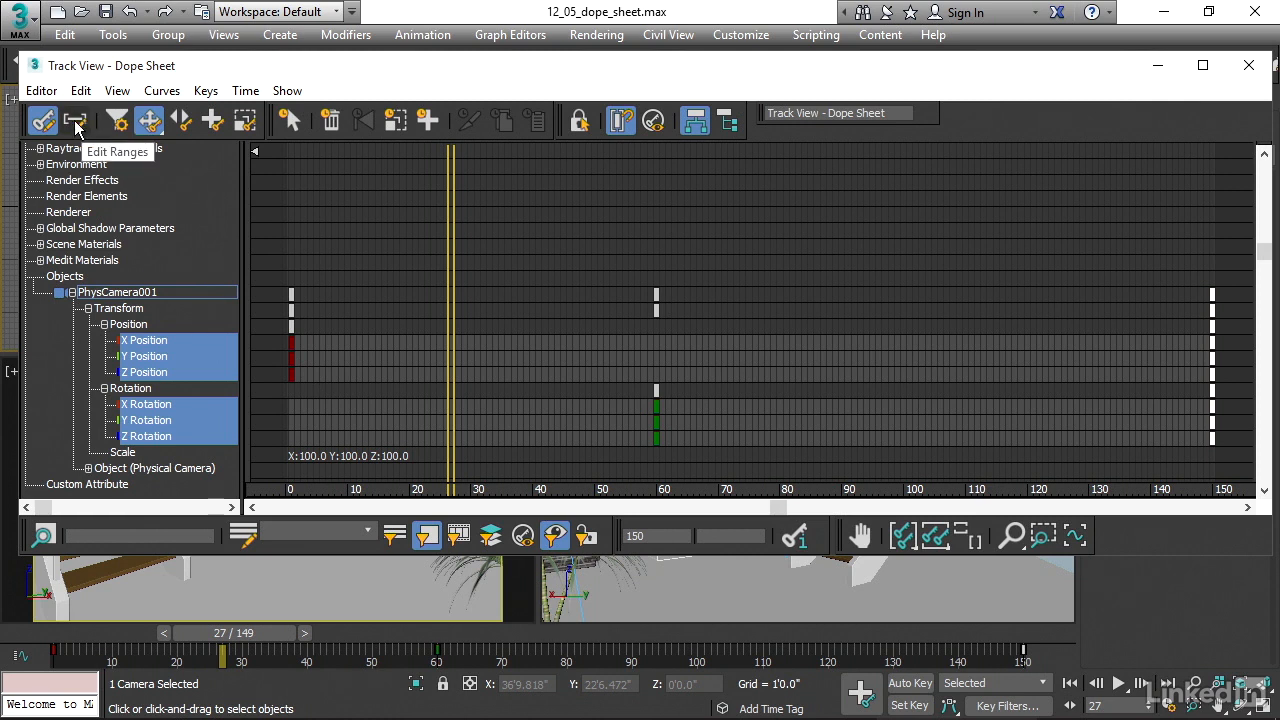
# Step: Switch to Edit Ranges, showing Position as a 0–150 bar and Rotation as 60–150
pyautogui.click(76, 120)
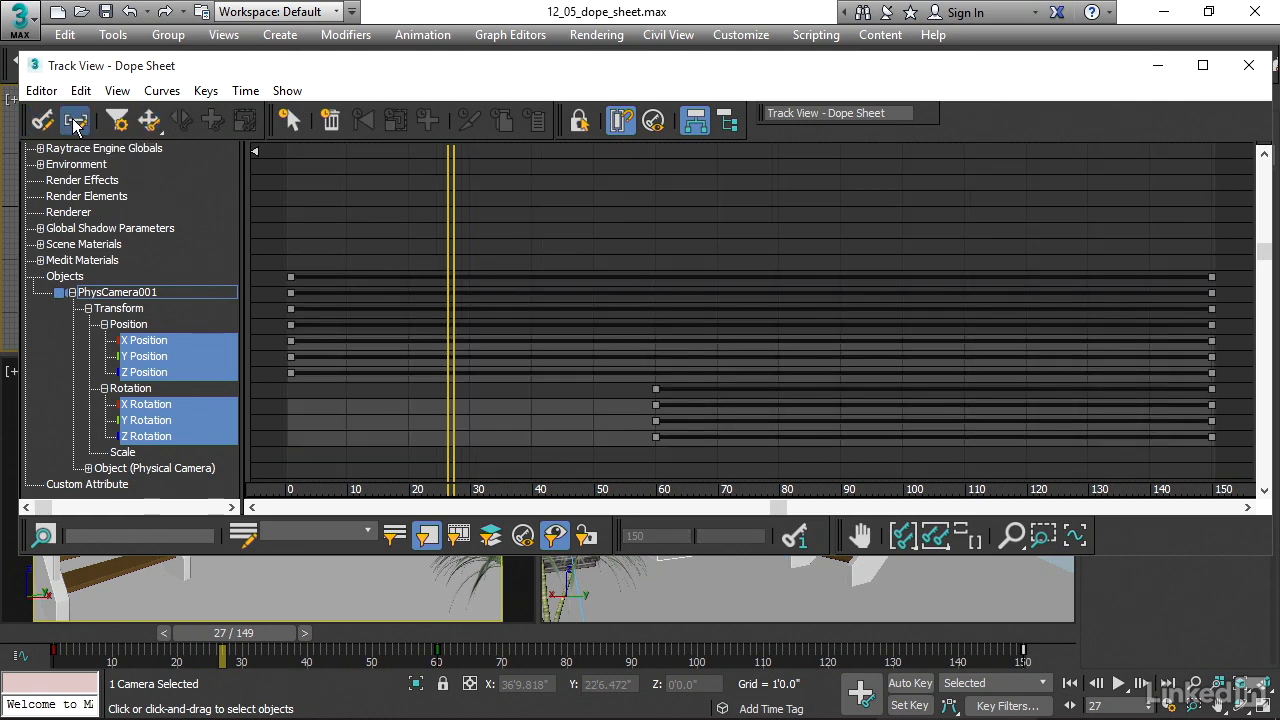
pyautogui.click(76, 120)
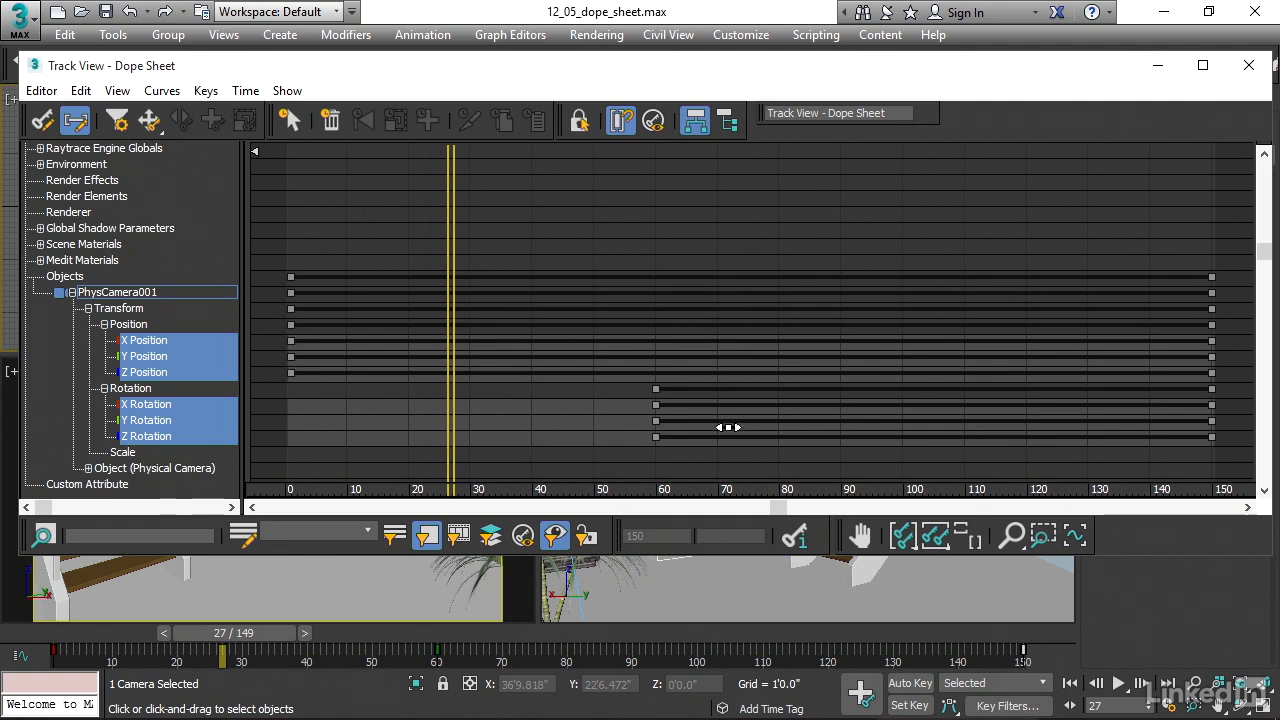
pyautogui.moveTo(652, 462)
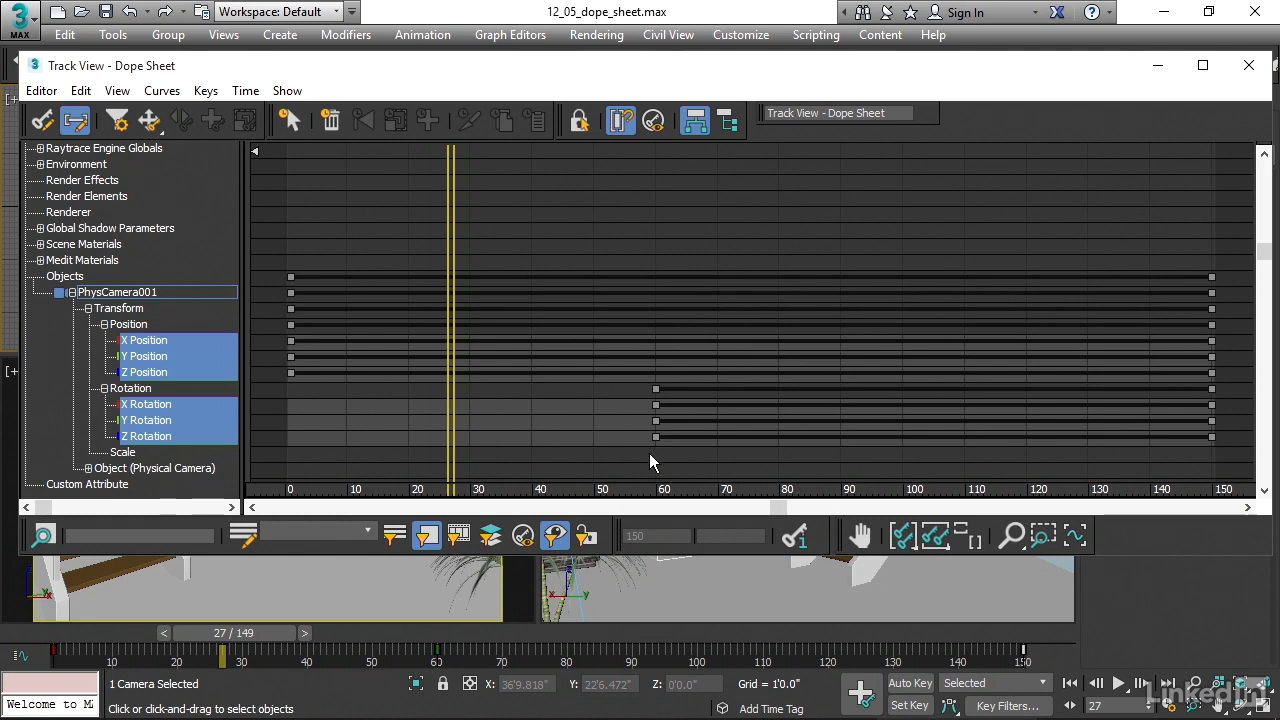
pyautogui.moveTo(668, 460)
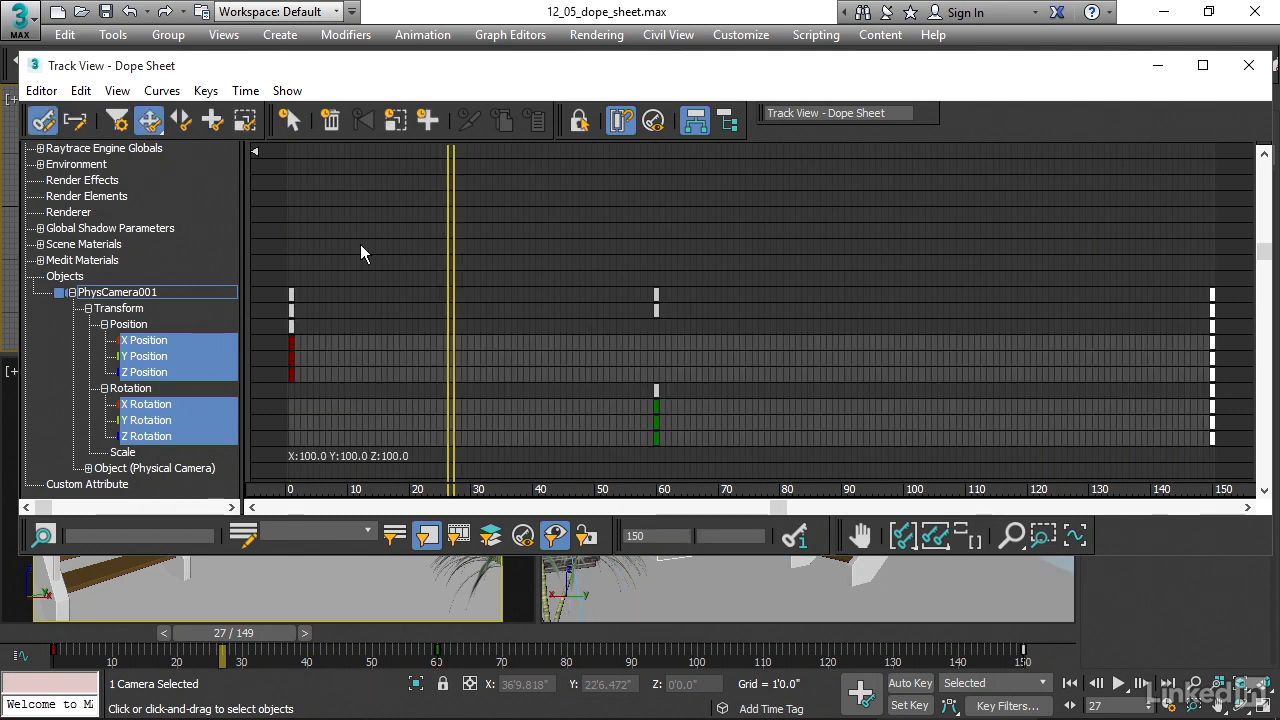
pyautogui.moveTo(780, 240)
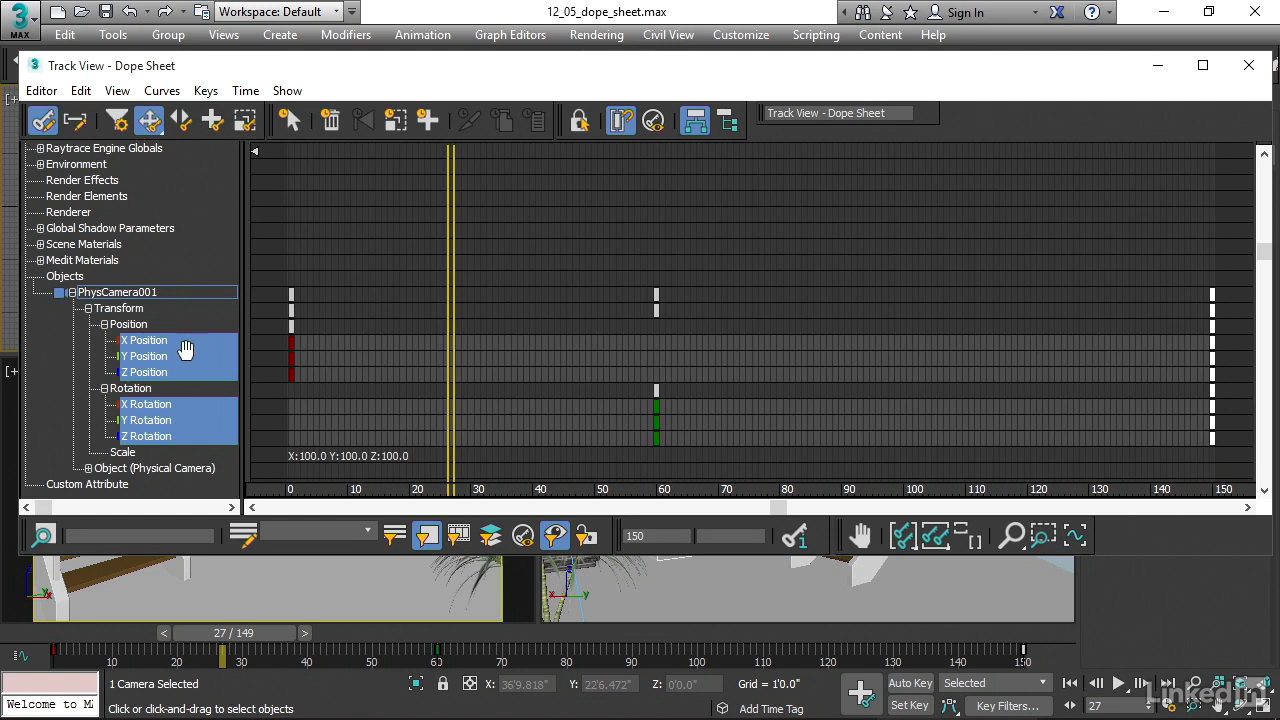
pyautogui.moveTo(404, 368)
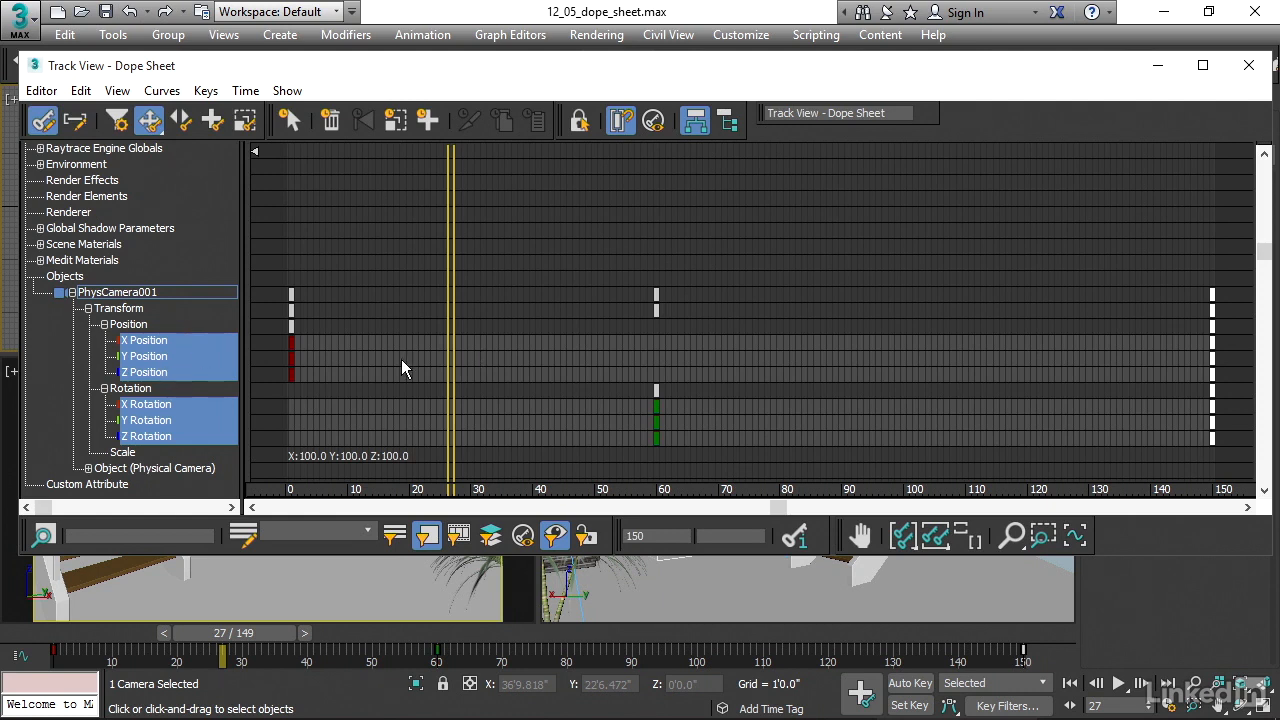
pyautogui.moveTo(336, 328)
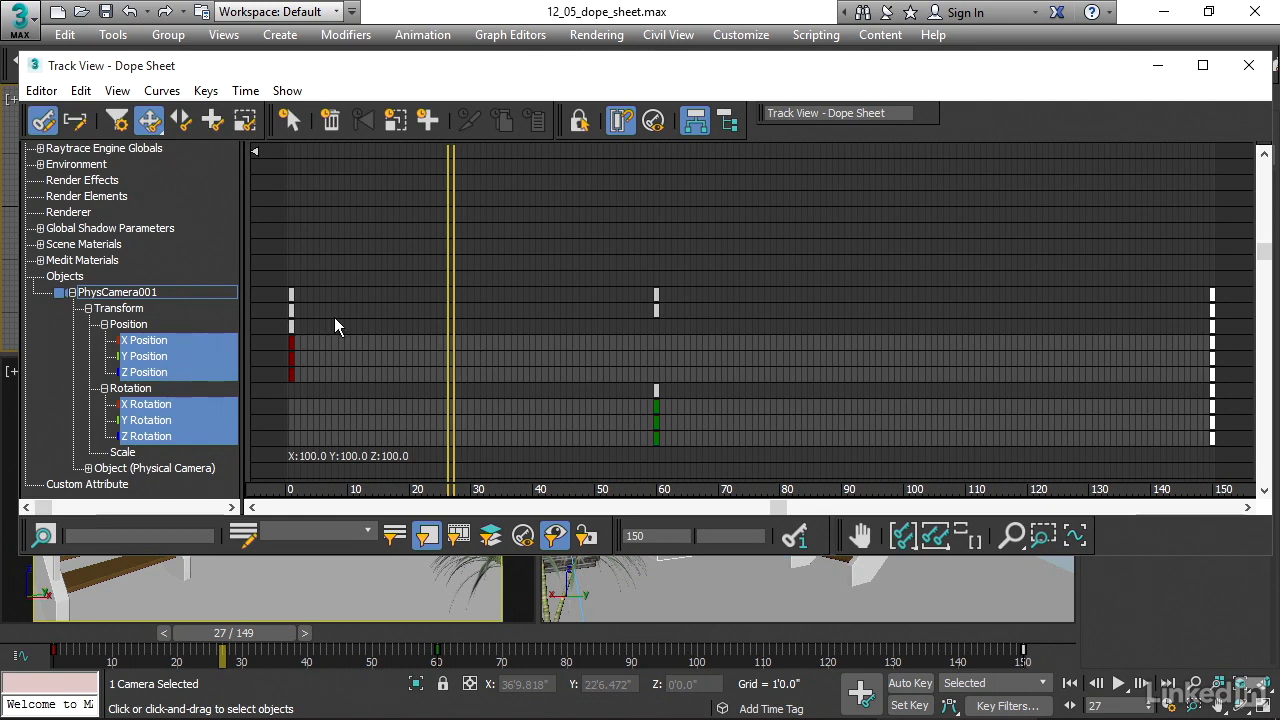